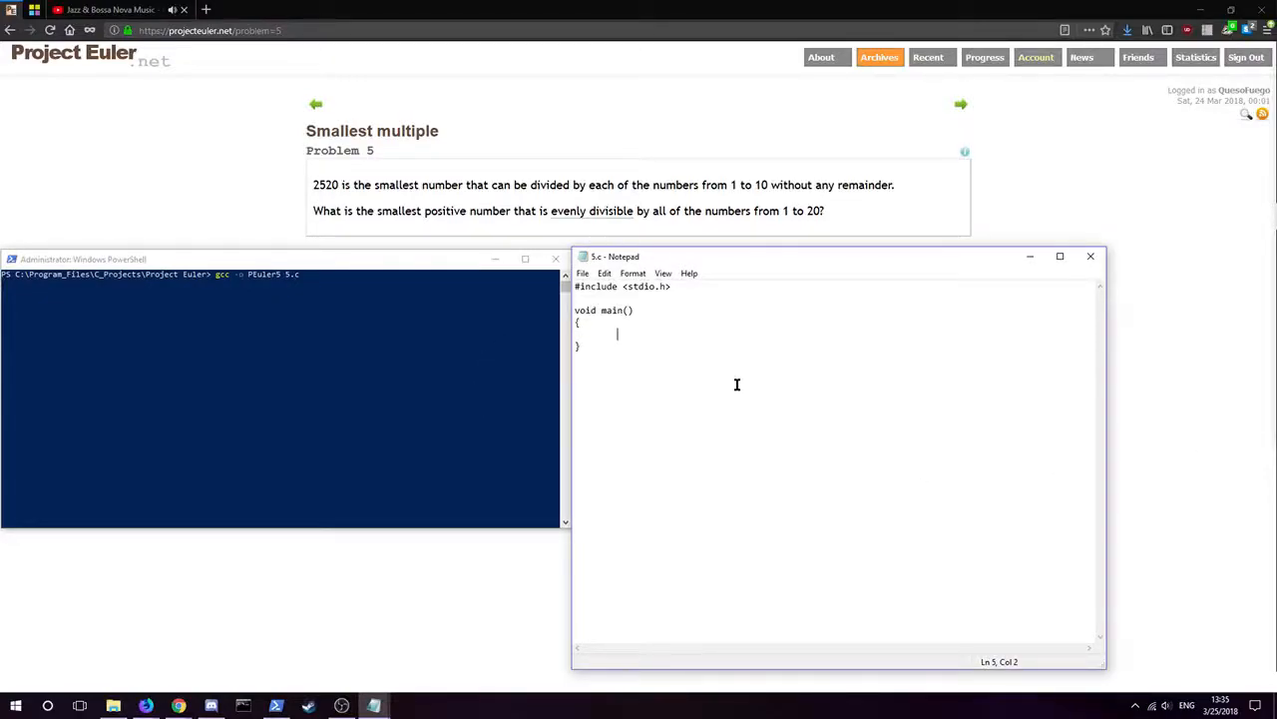
pyautogui.moveTo(728, 350)
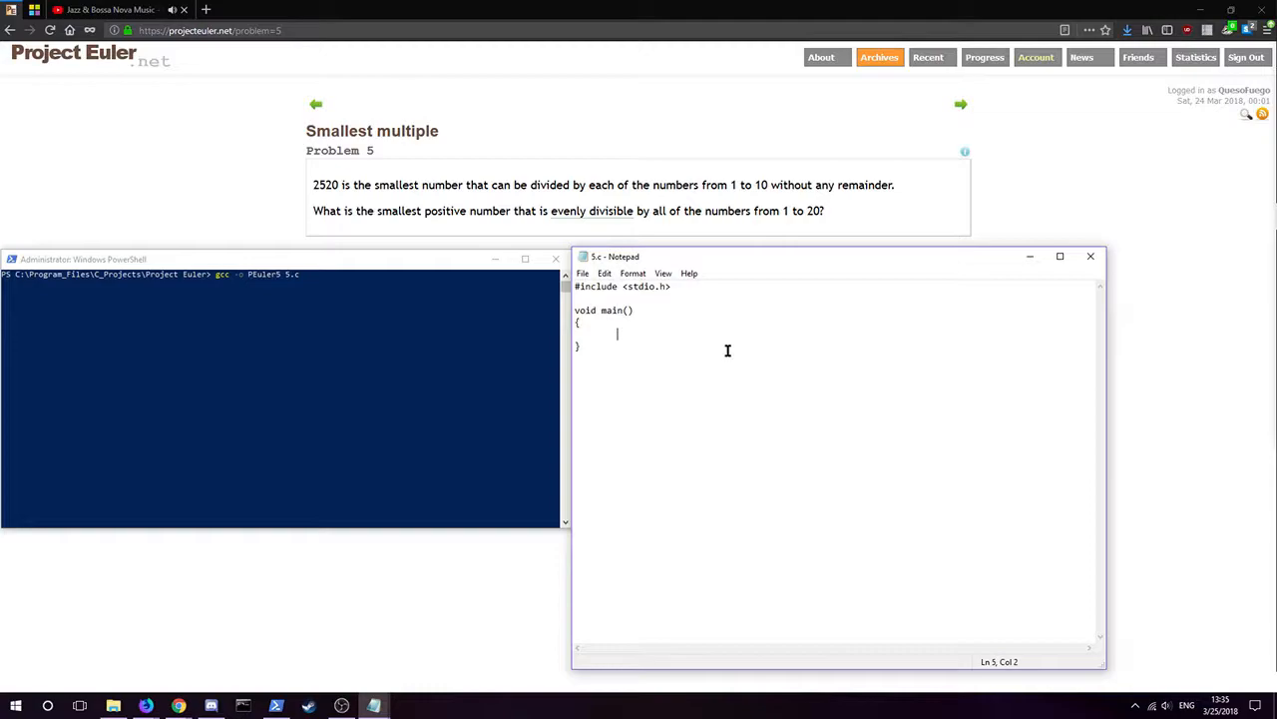
pyautogui.moveTo(731, 339)
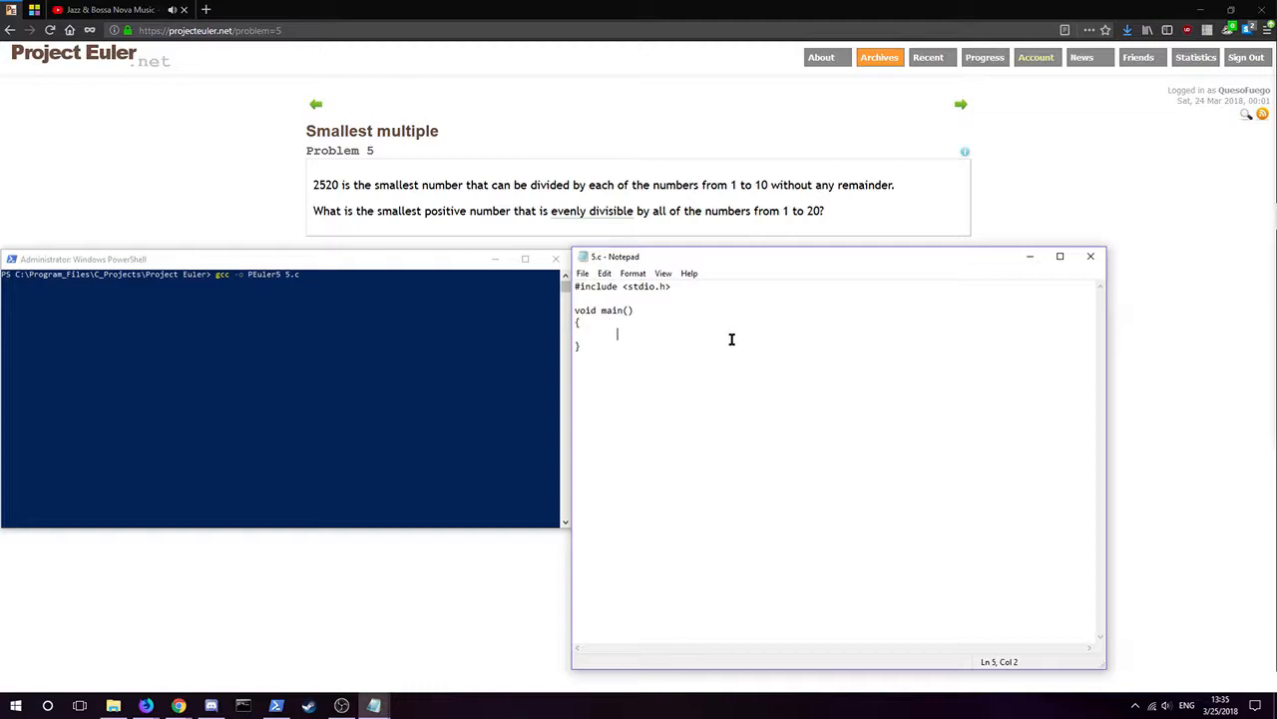
pyautogui.moveTo(302, 193)
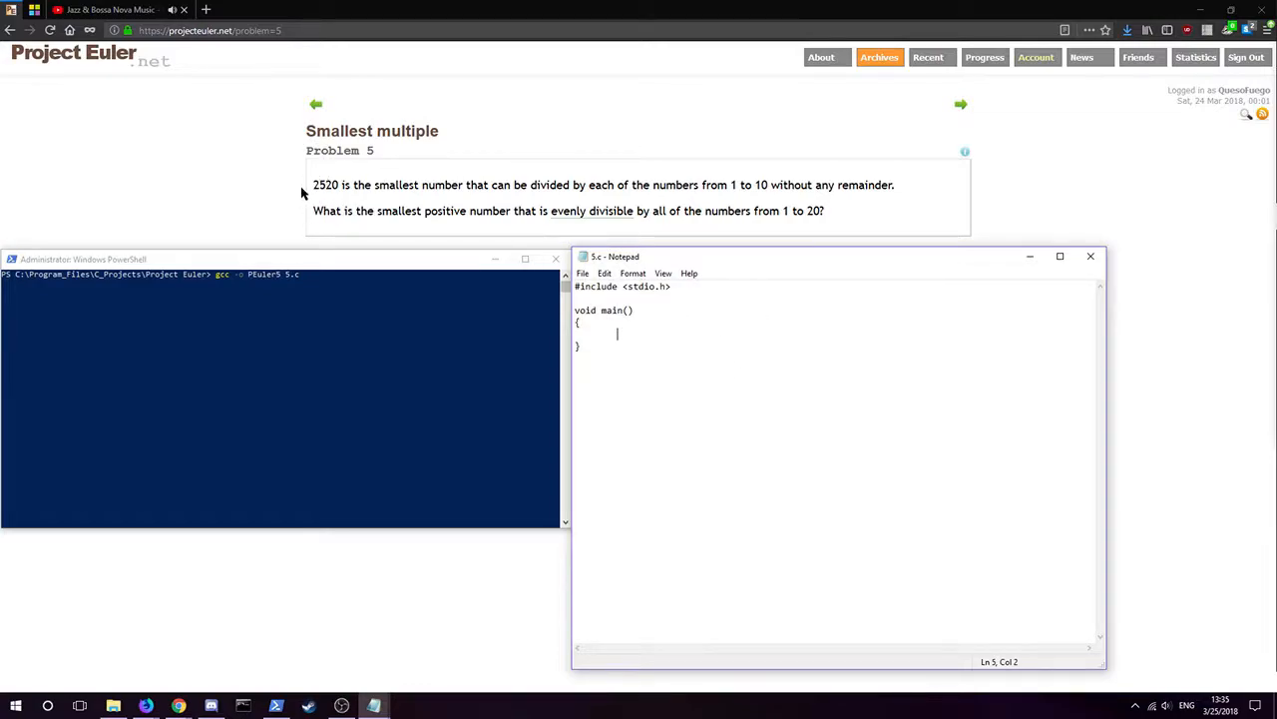
pyautogui.moveTo(441, 185)
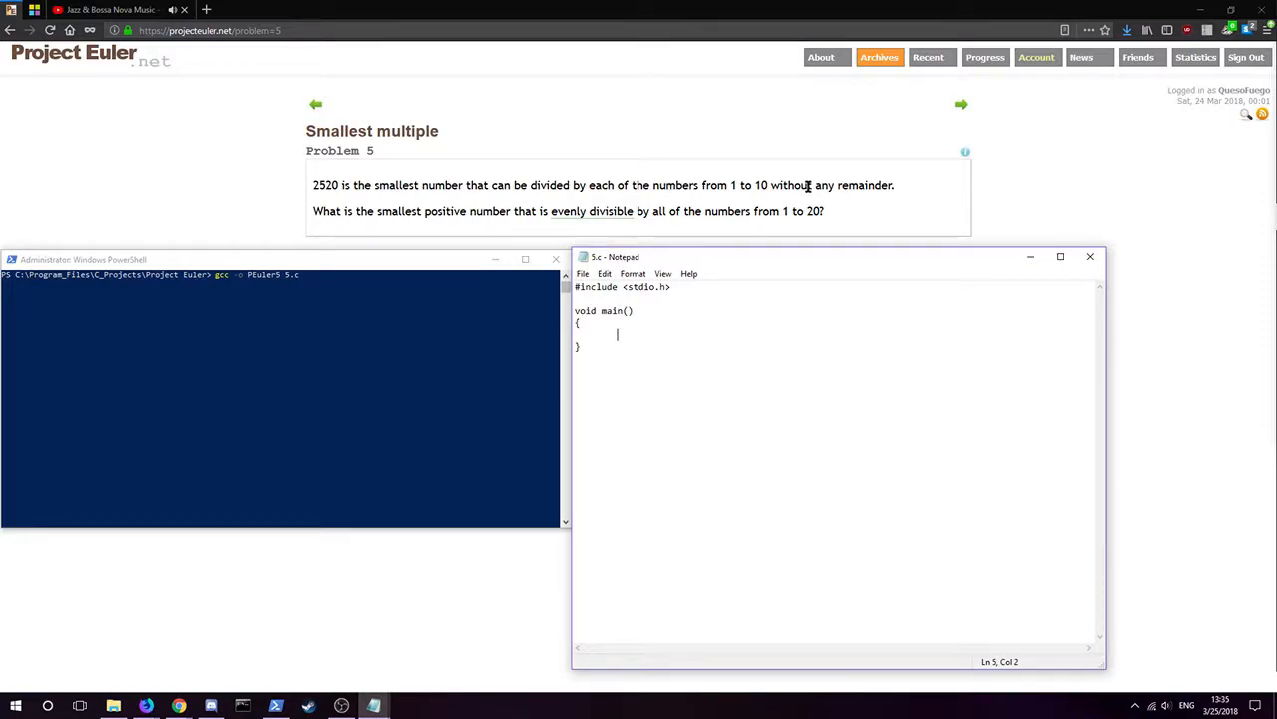
pyautogui.moveTo(377, 226)
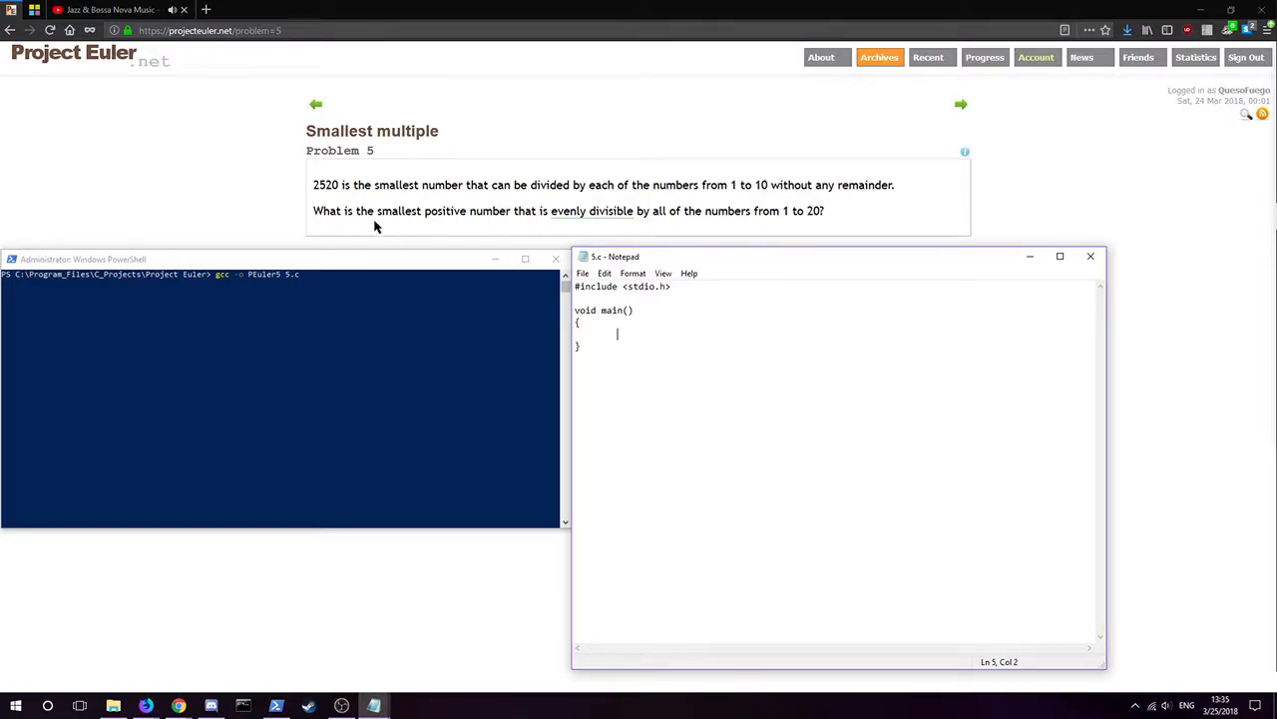
pyautogui.moveTo(562, 216)
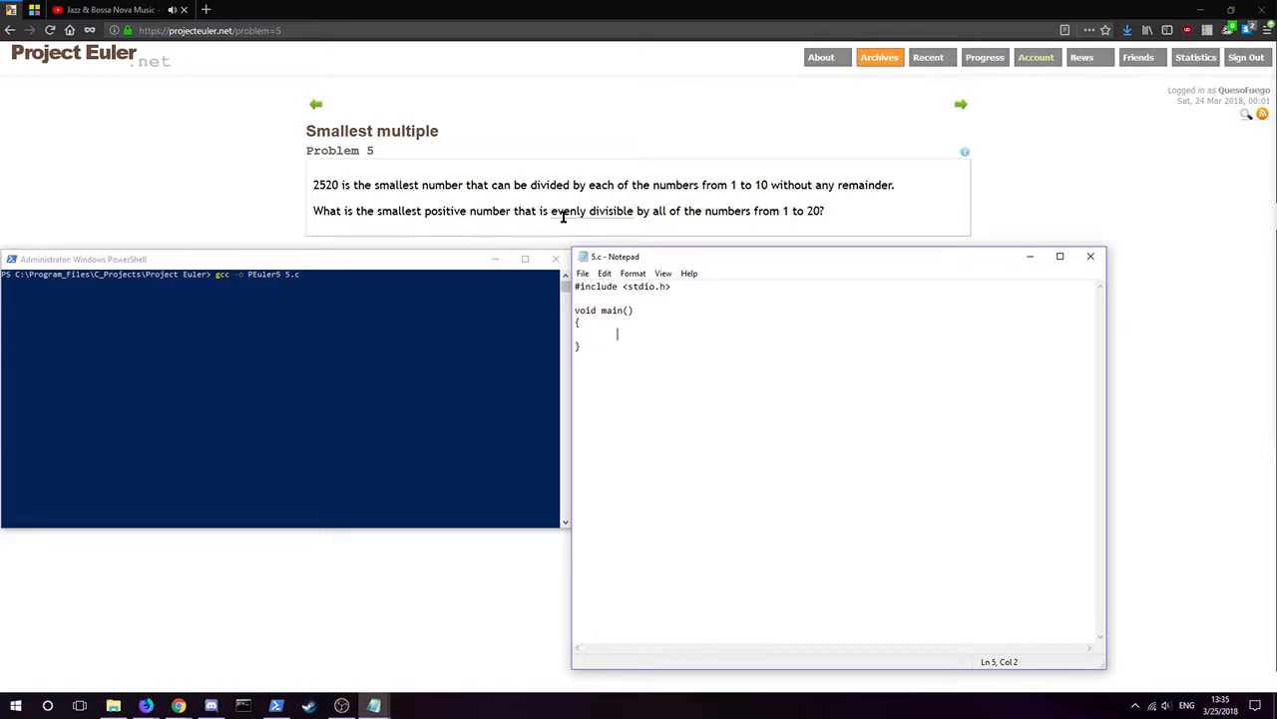
pyautogui.moveTo(666, 334)
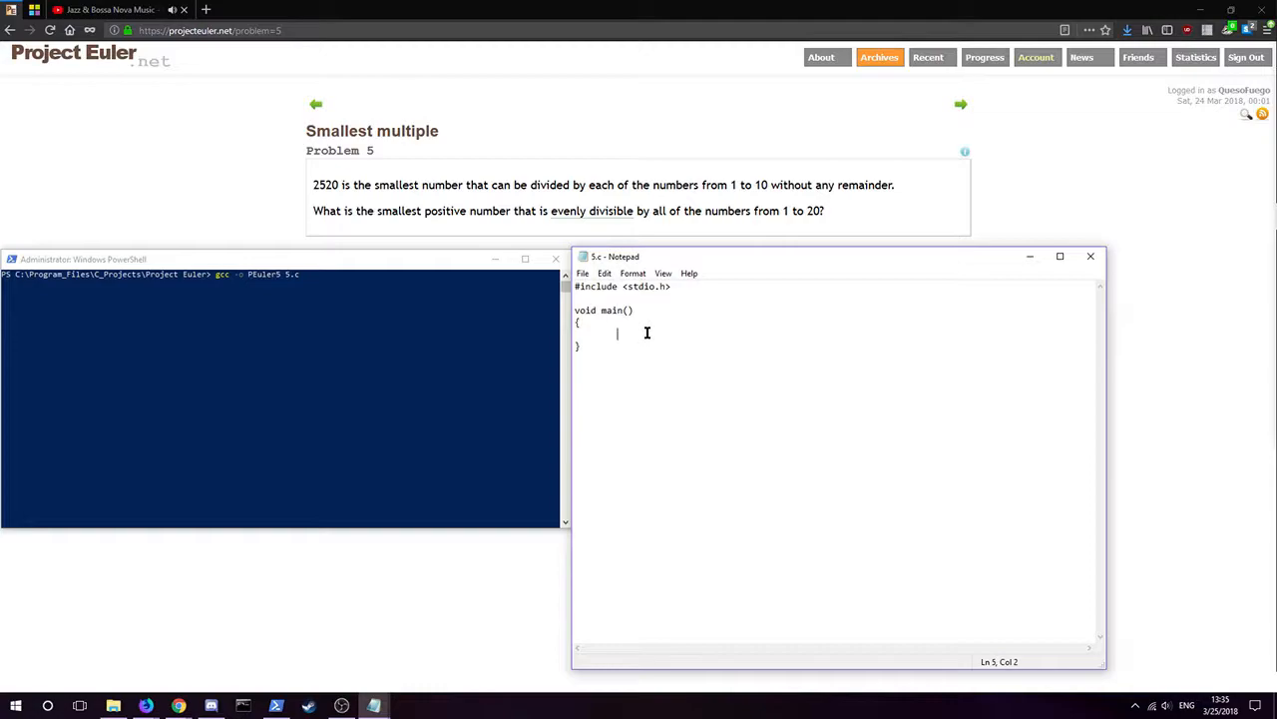
# Type the declaration 'int x, y, smallest;' inside main().
pyautogui.write('int x, y, sm')
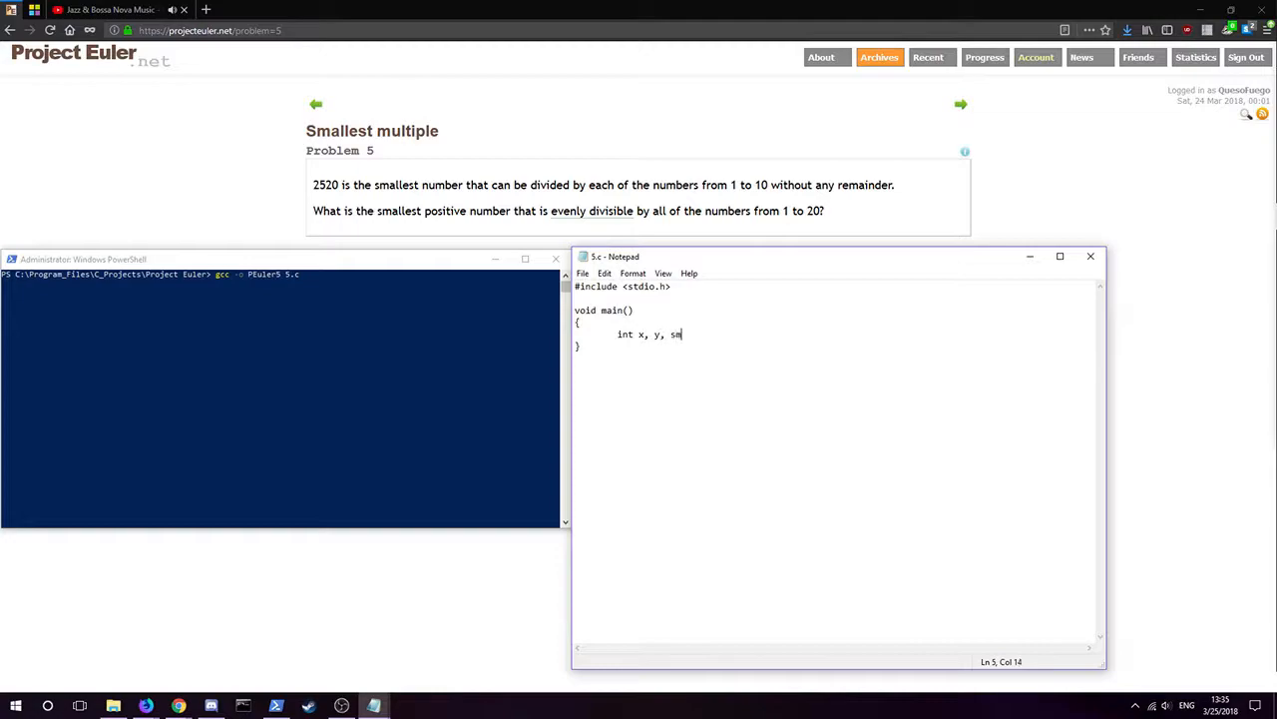
pyautogui.write('allest;')
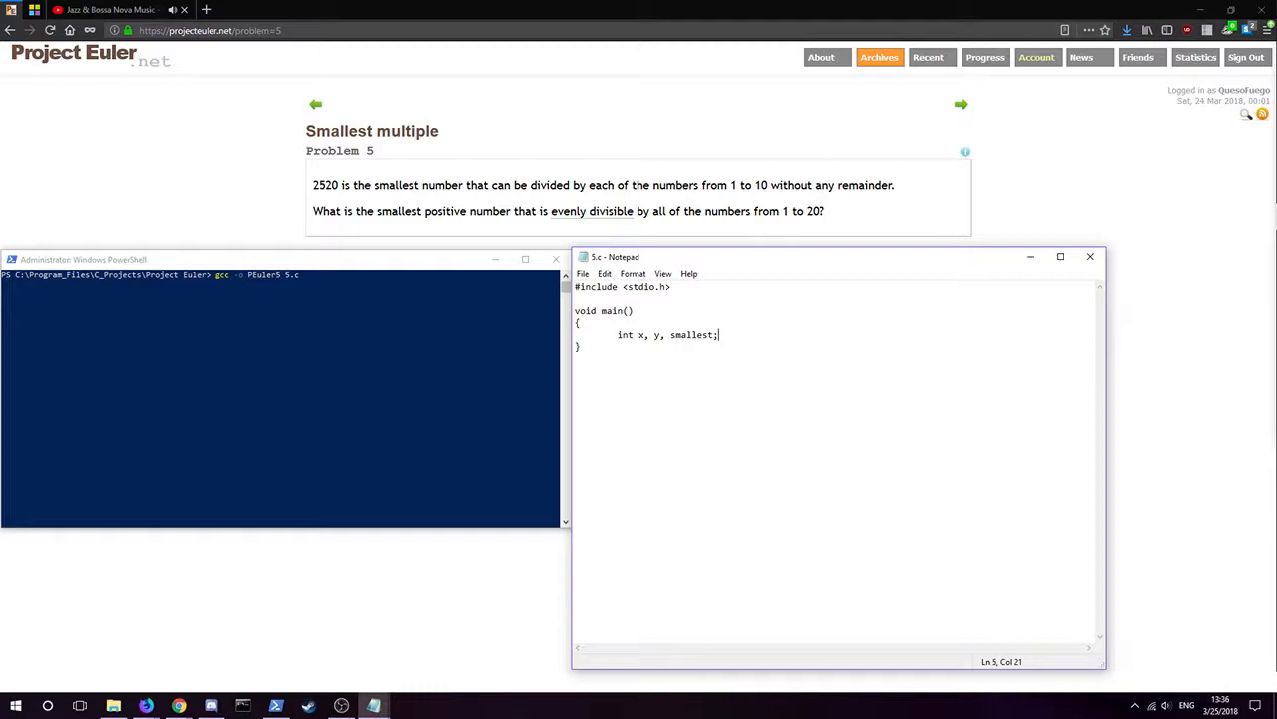
pyautogui.moveTo(130, 233)
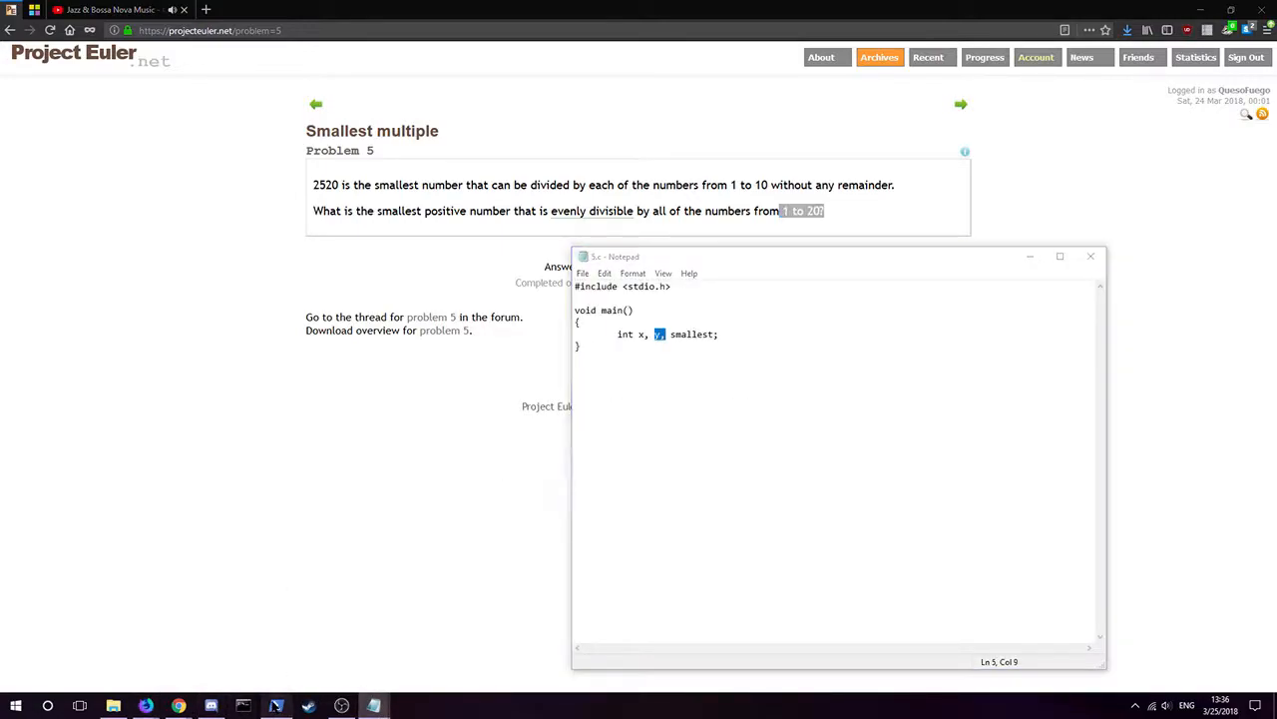
# Add 'x = 1;', 'y = 1;' and 'smallest = 0;' below the declaration, fixing a typo.
pyautogui.write('y')
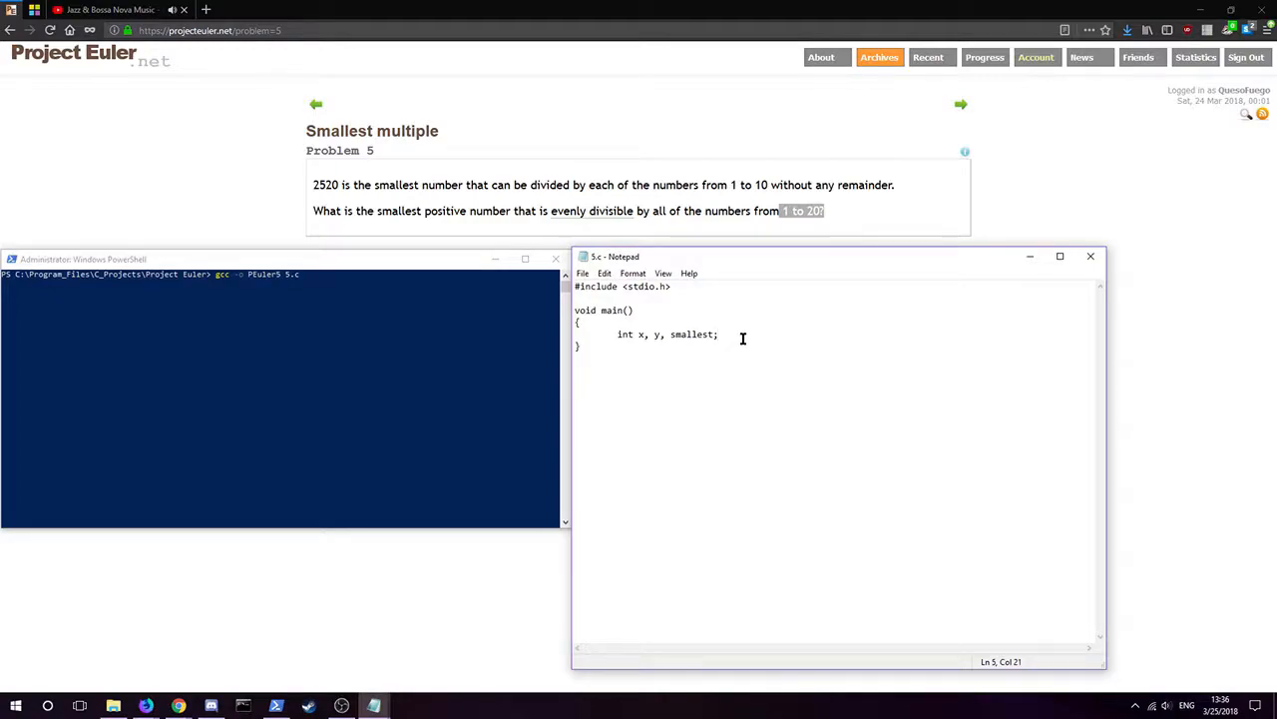
pyautogui.write('x = 1;')
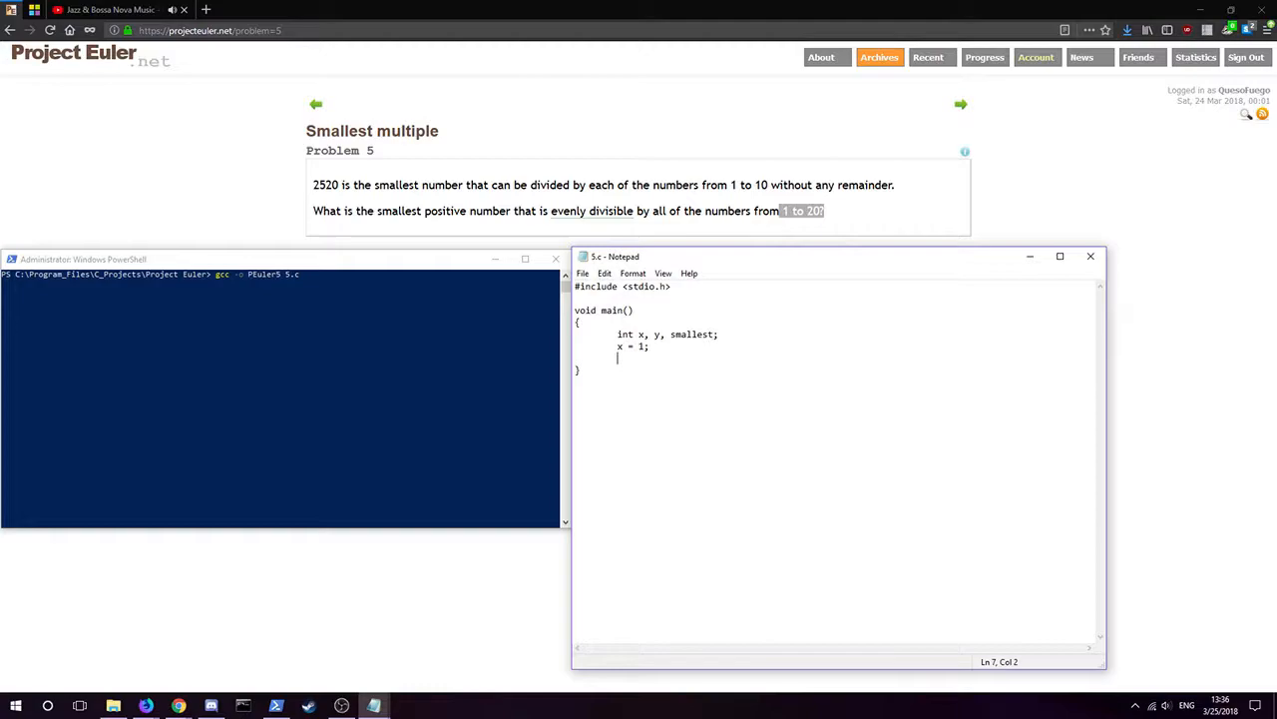
pyautogui.write('y = 1;')
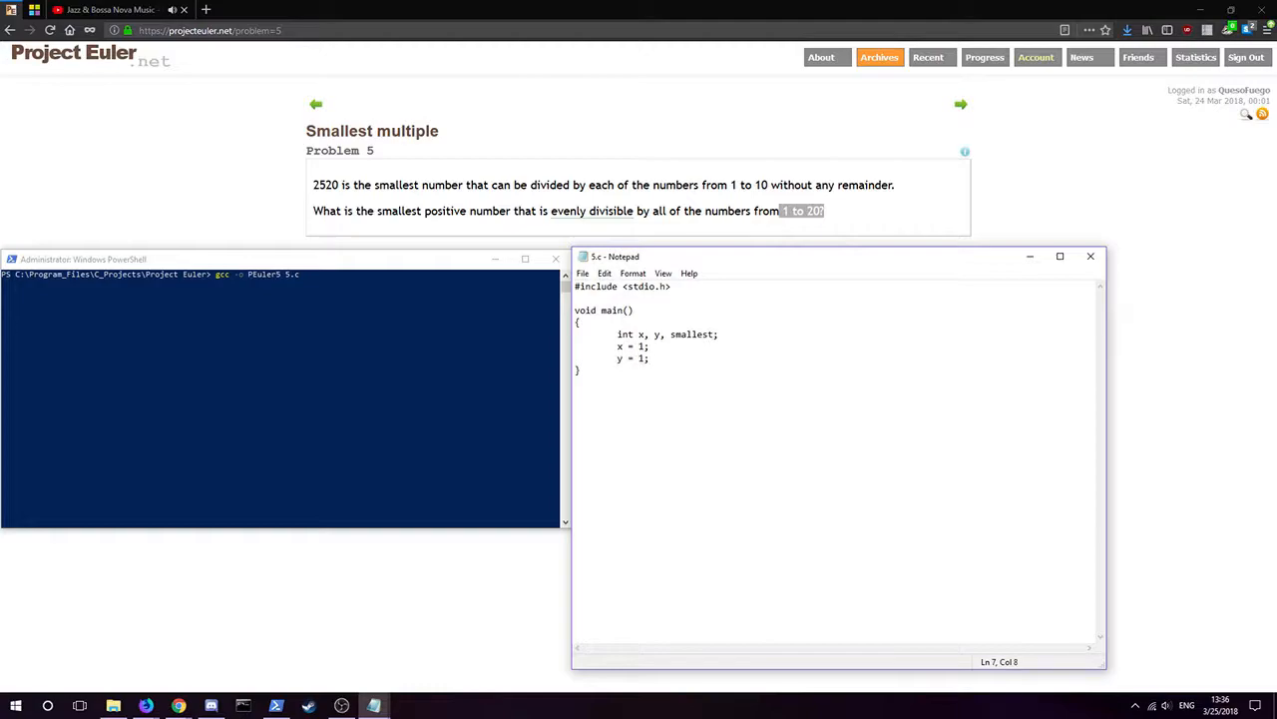
pyautogui.write('msa')
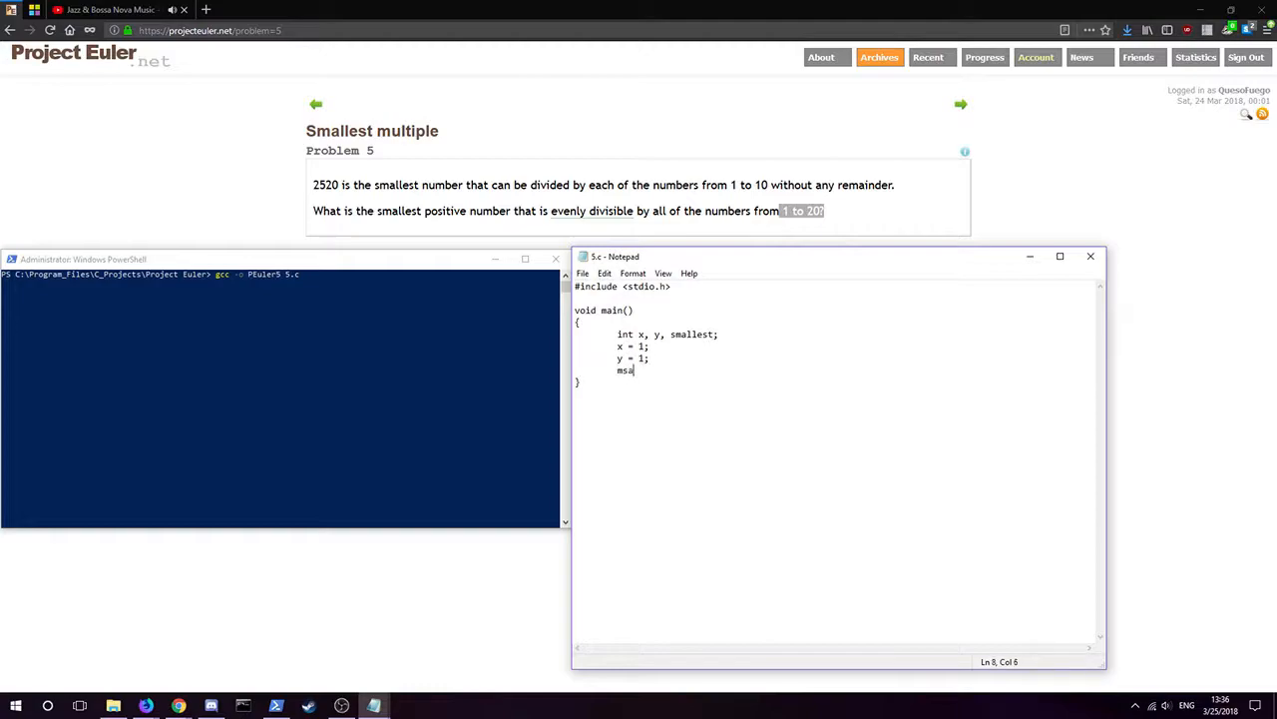
pyautogui.press('backspace')
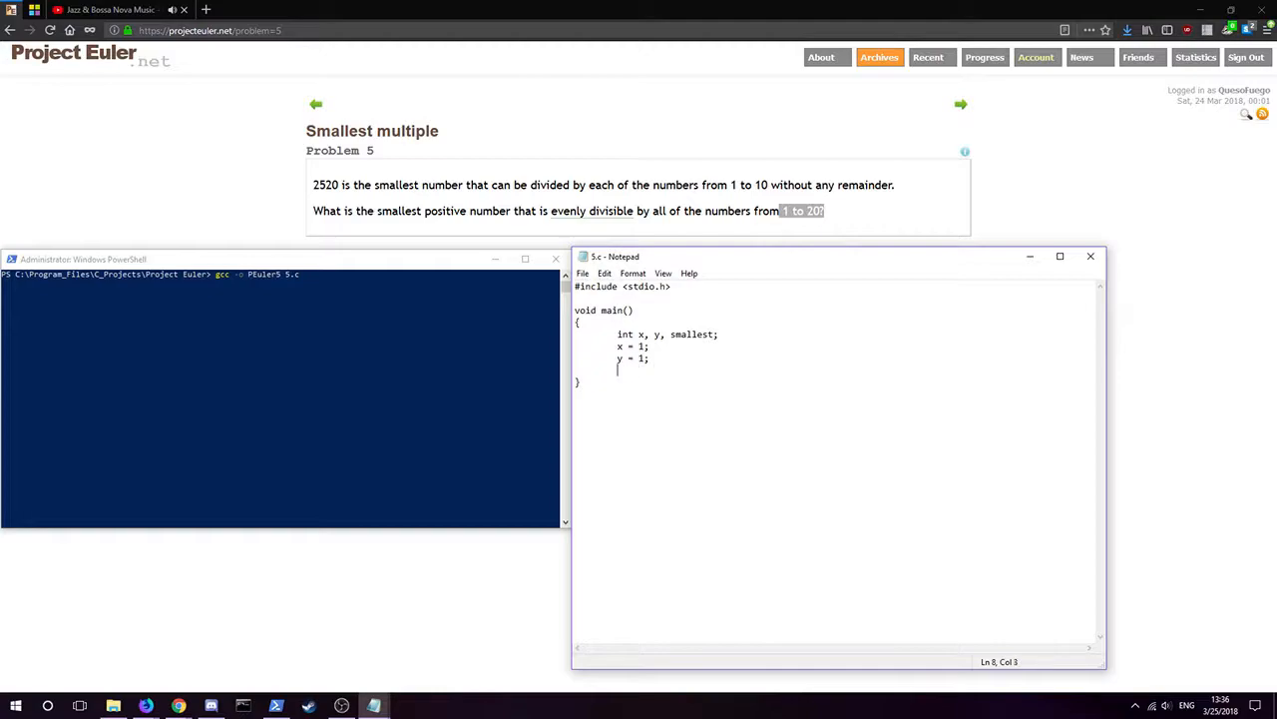
pyautogui.write('smallest = 0;')
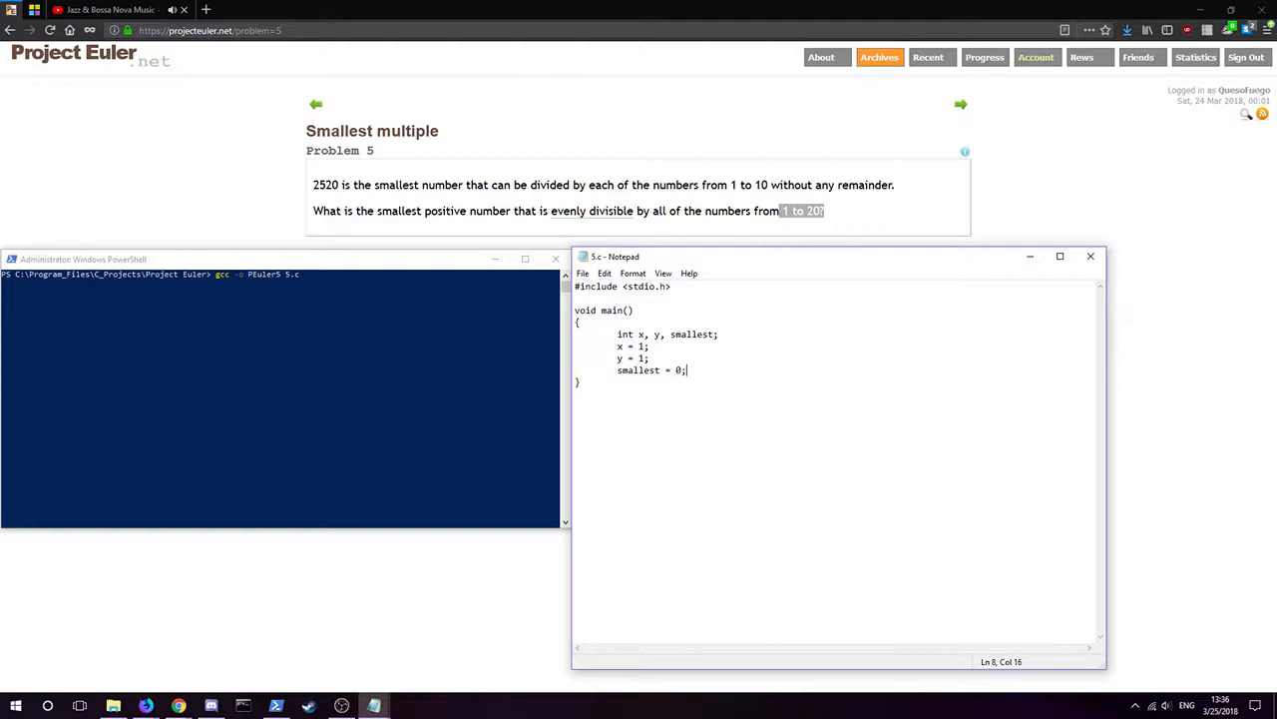
# Write 'while ( x > 0)' with an empty brace-enclosed body.
pyautogui.write('whil')
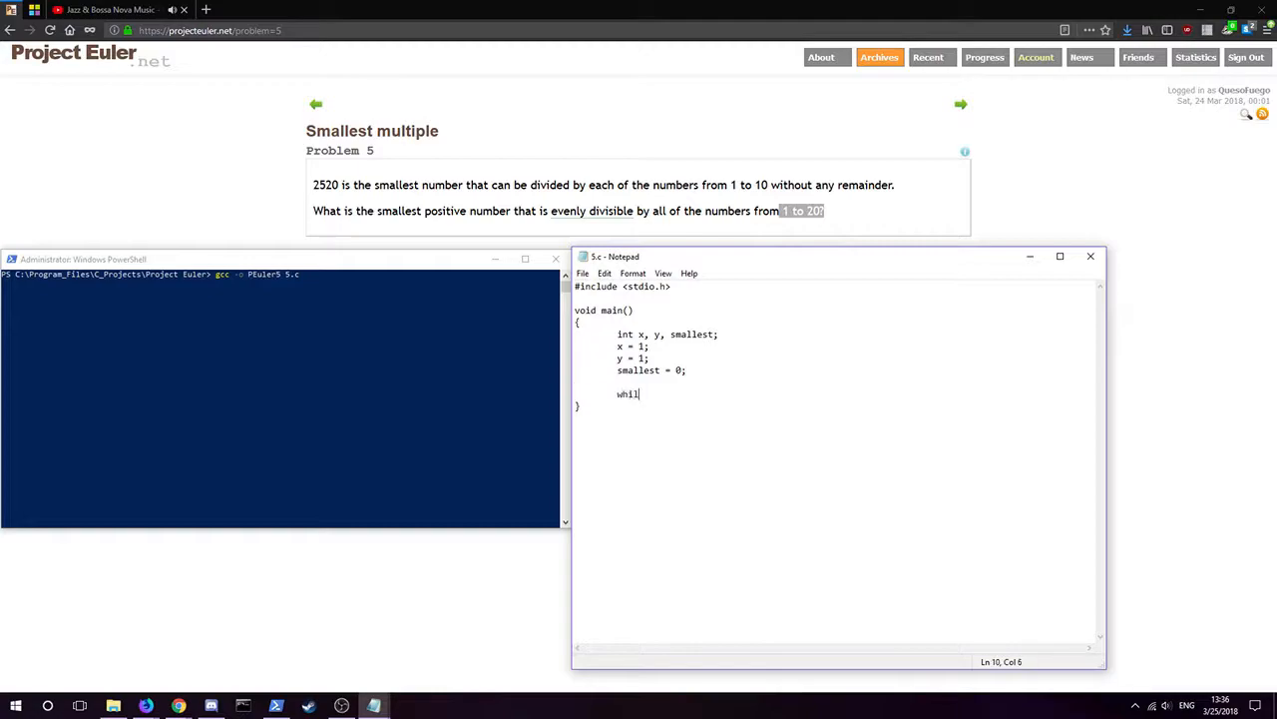
pyautogui.write('e ( x')
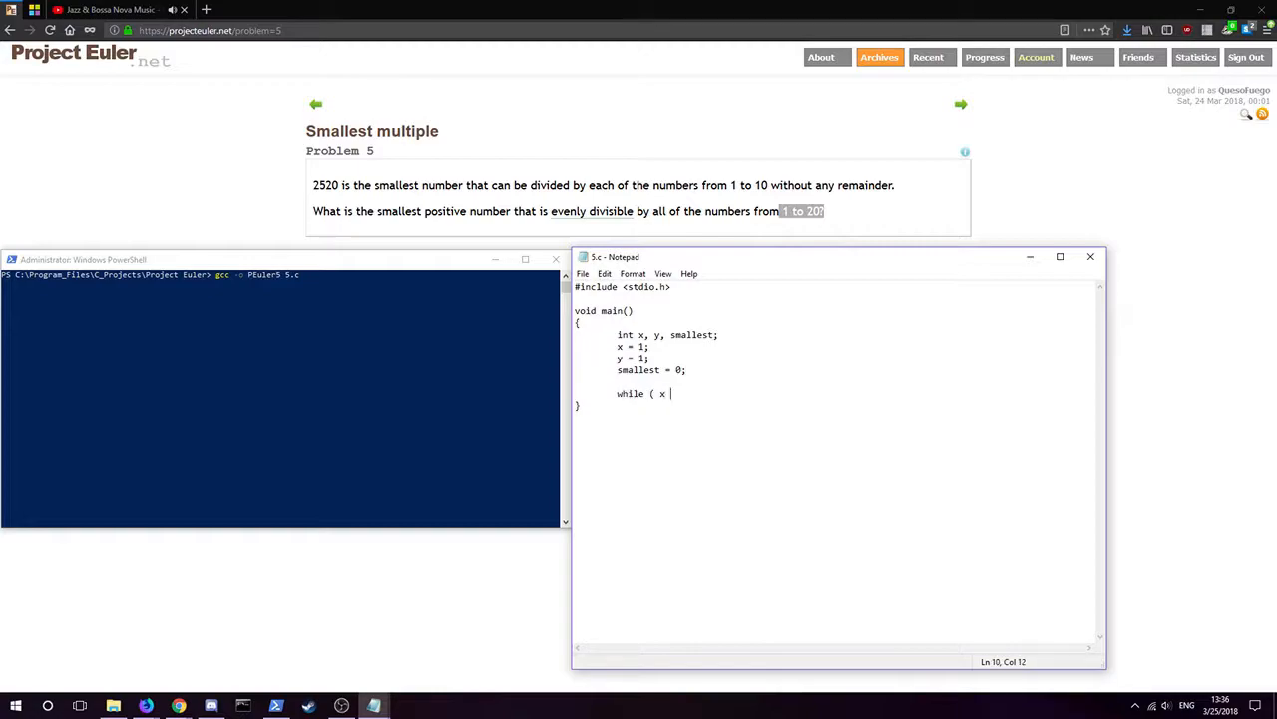
pyautogui.write('>')
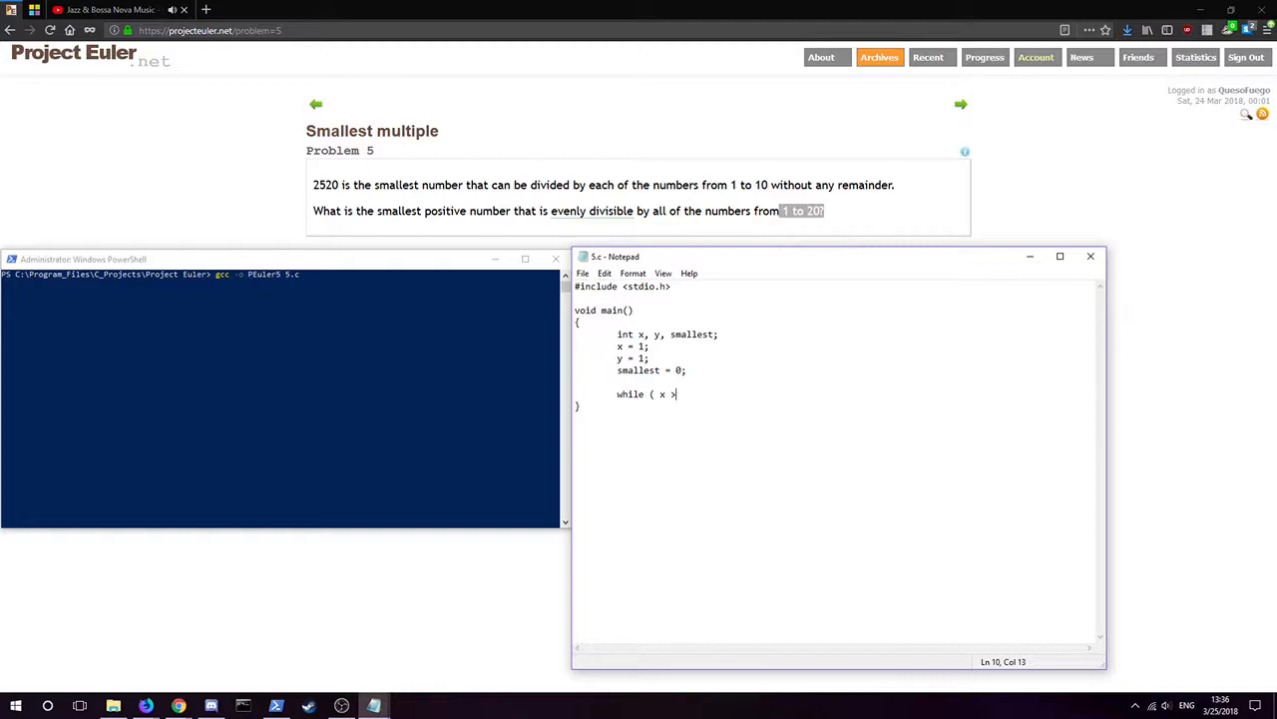
pyautogui.write(')')
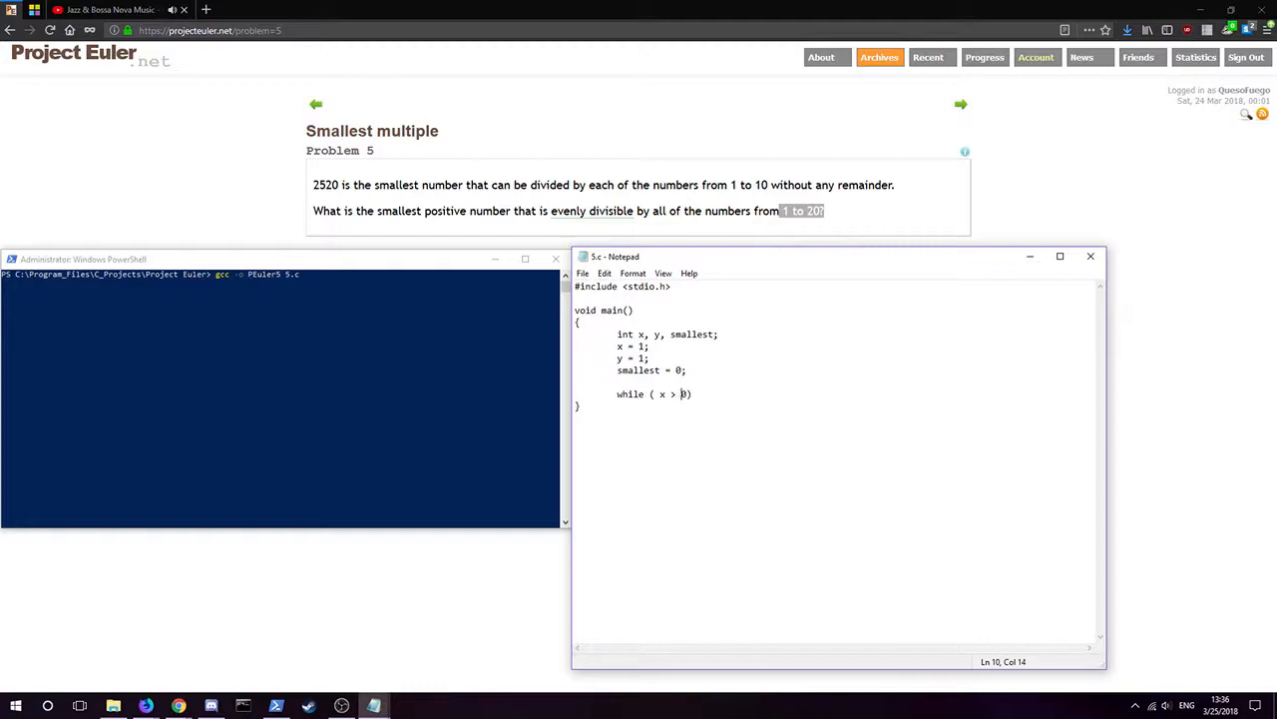
pyautogui.write(')')
pyautogui.write('{')
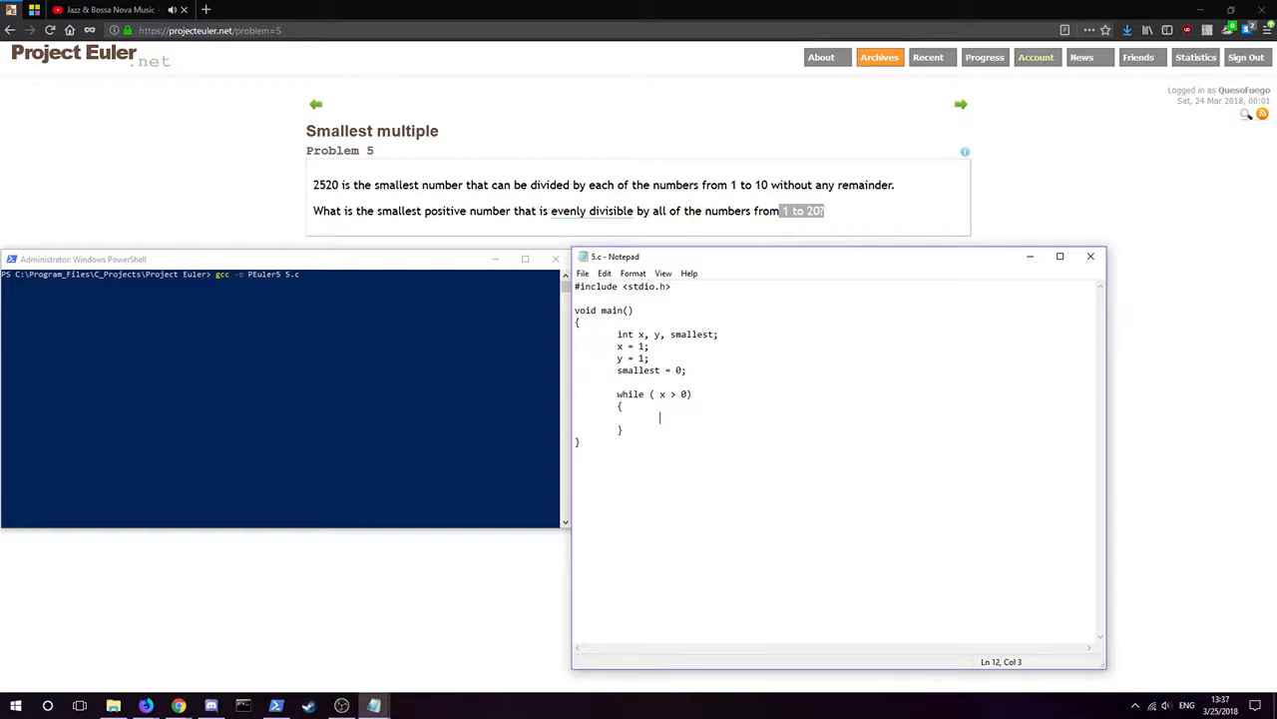
# Reset y to 1 and open the inner loop 'while ((x % y == 0) && (y <= 20)) {'.
pyautogui.write('y = 1;')
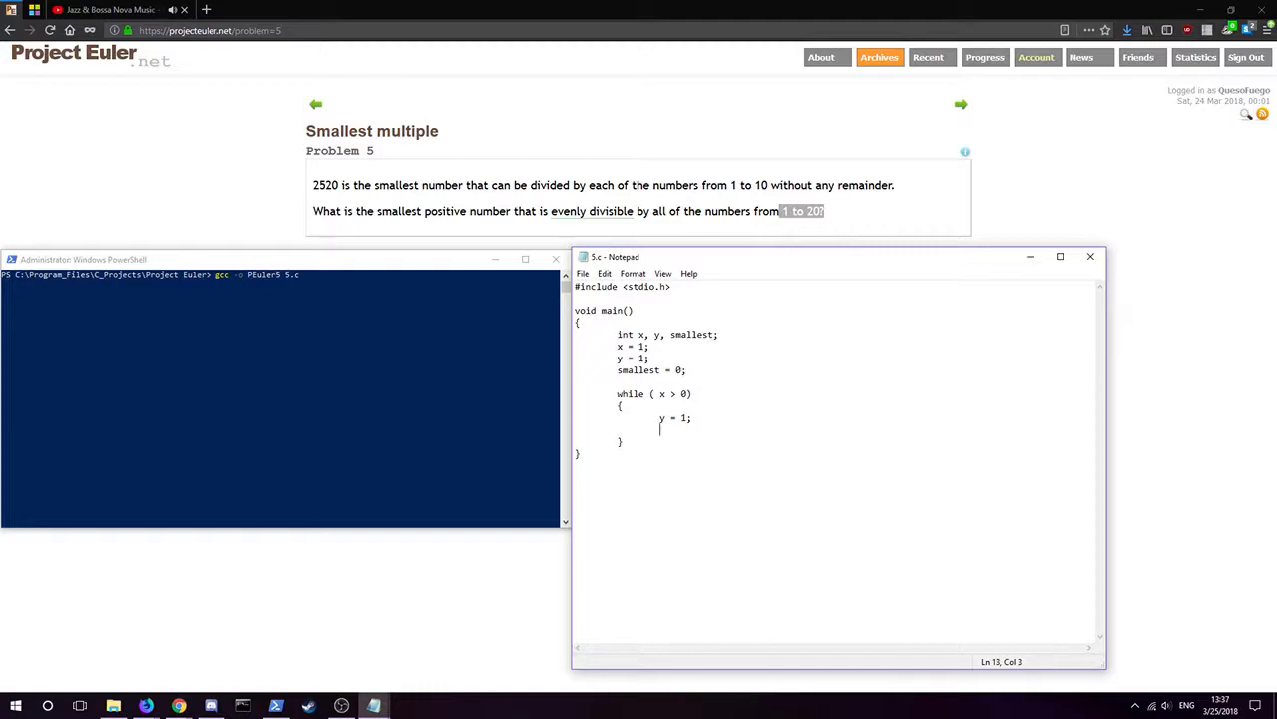
pyautogui.write('while')
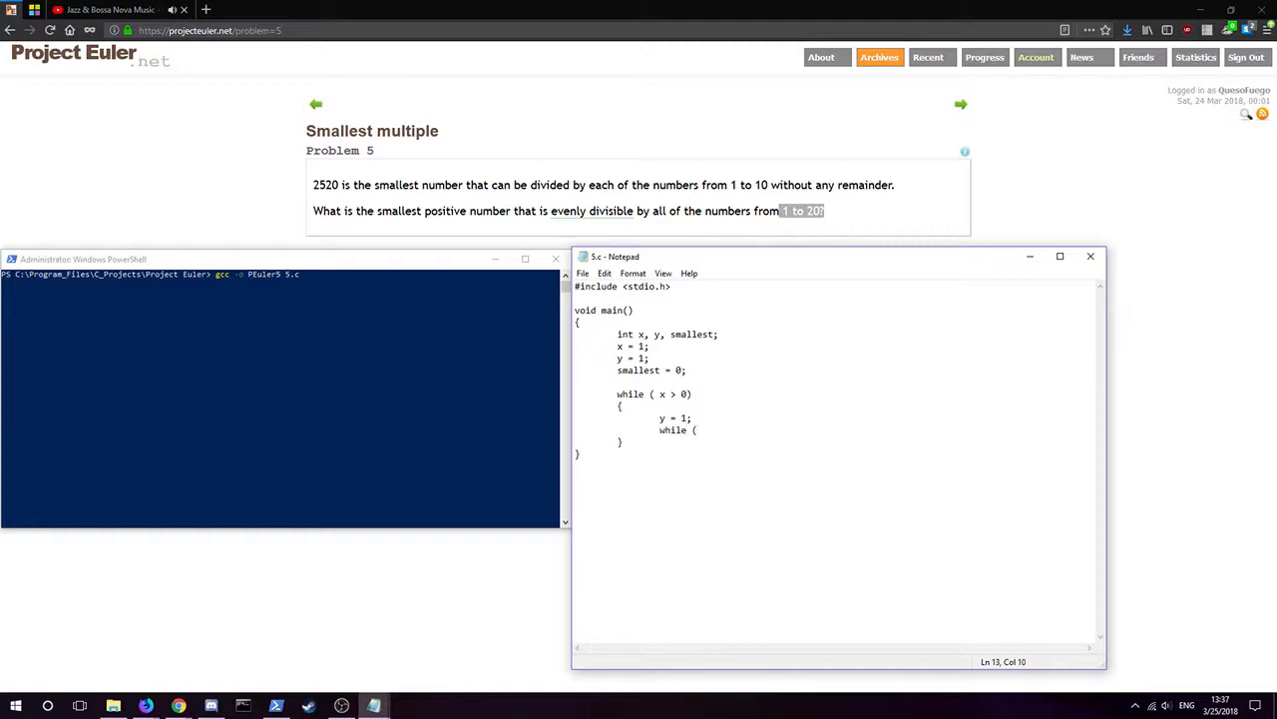
pyautogui.write('(x')
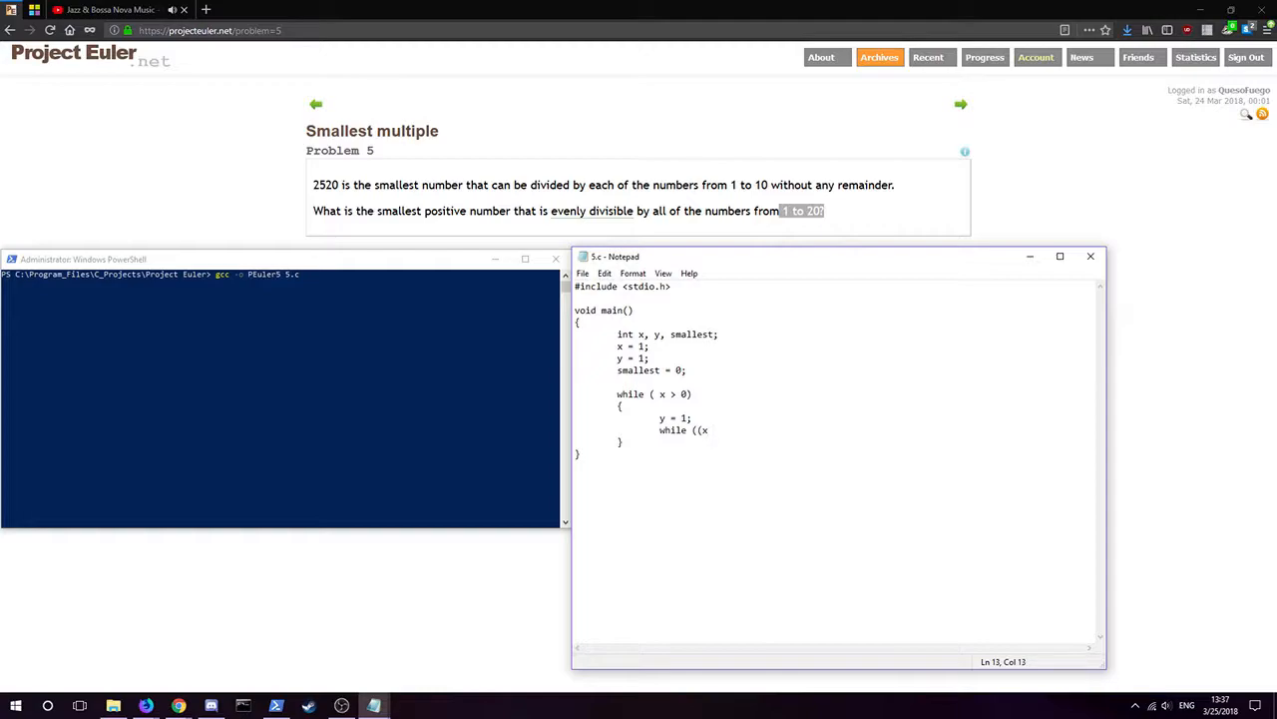
pyautogui.write('%')
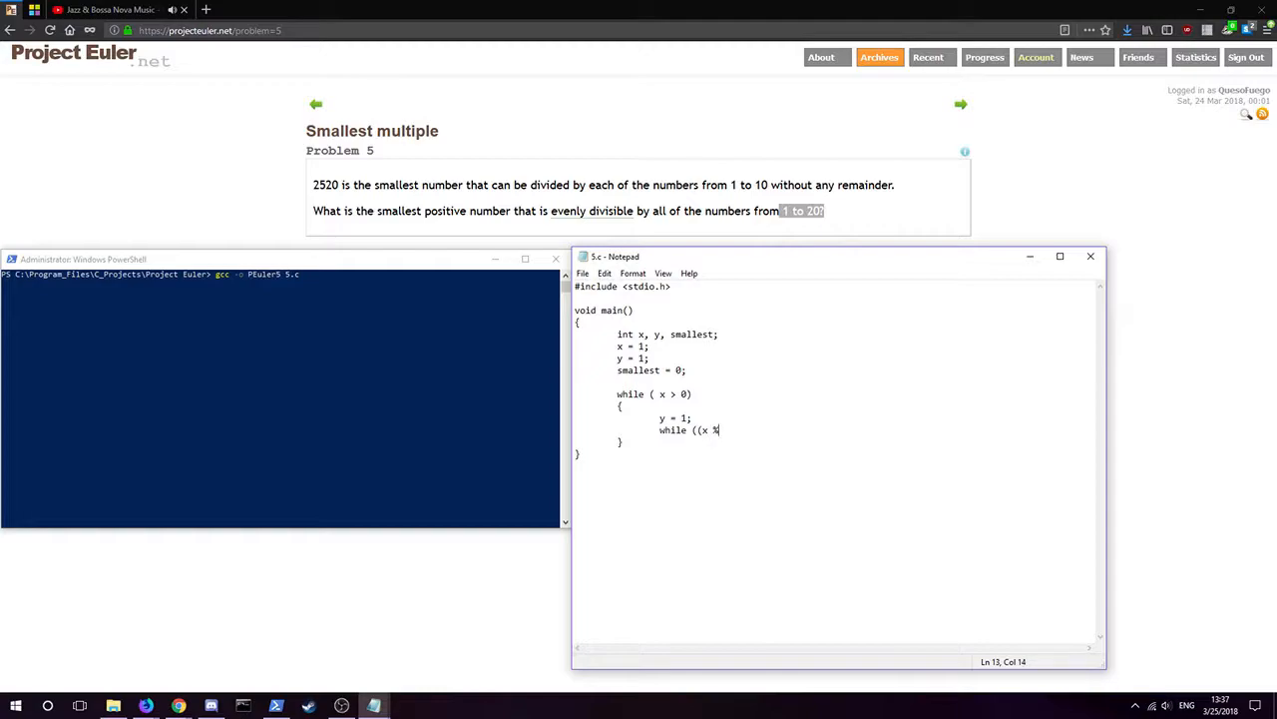
pyautogui.write('y ==')
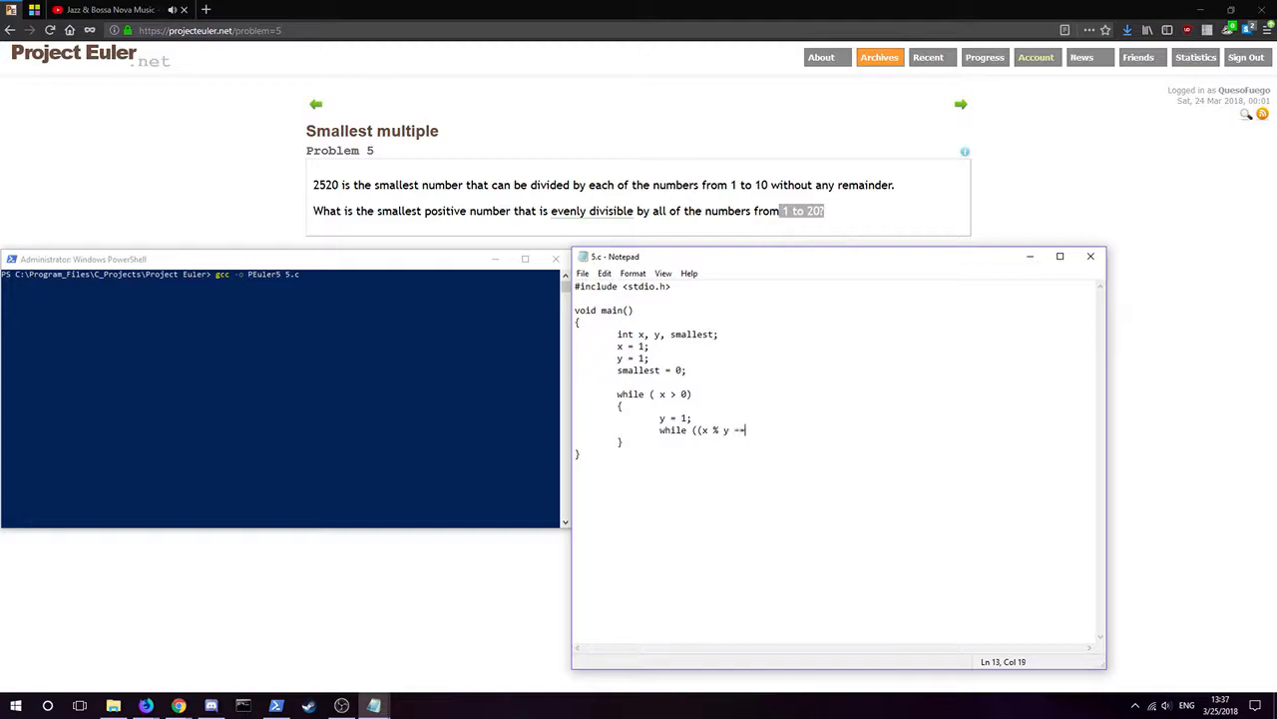
pyautogui.write('0)')
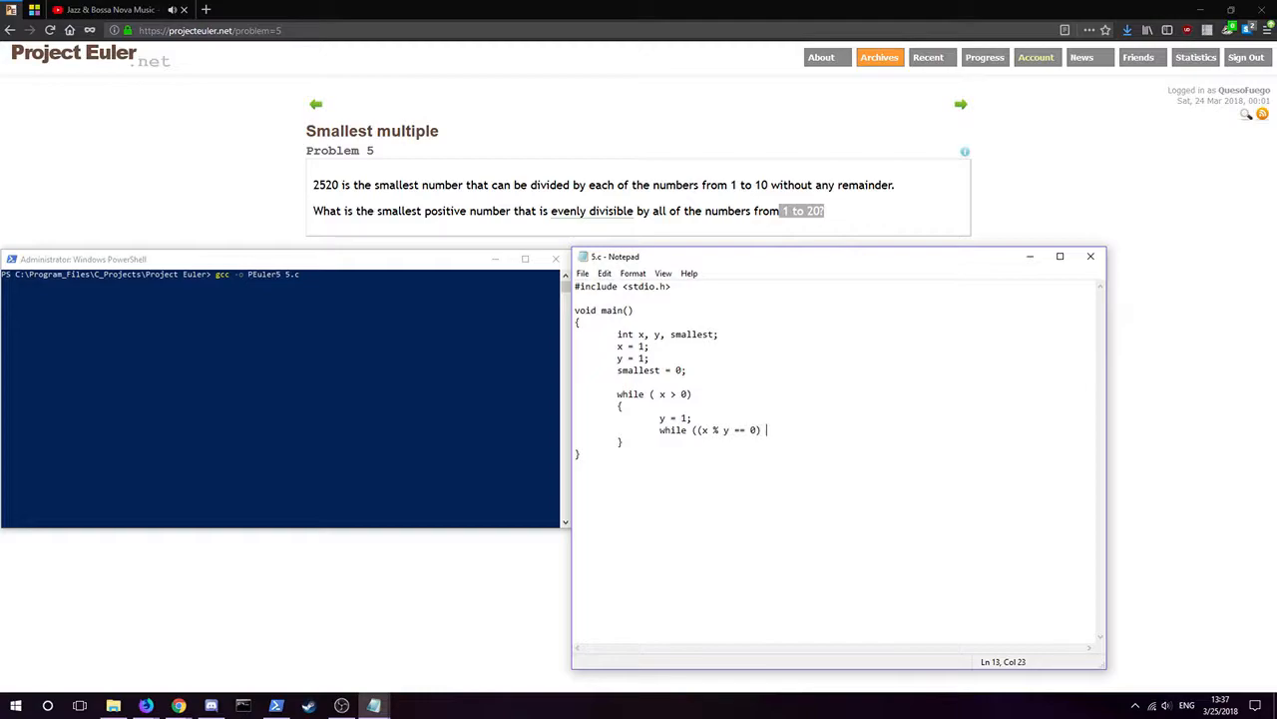
pyautogui.write('&& (')
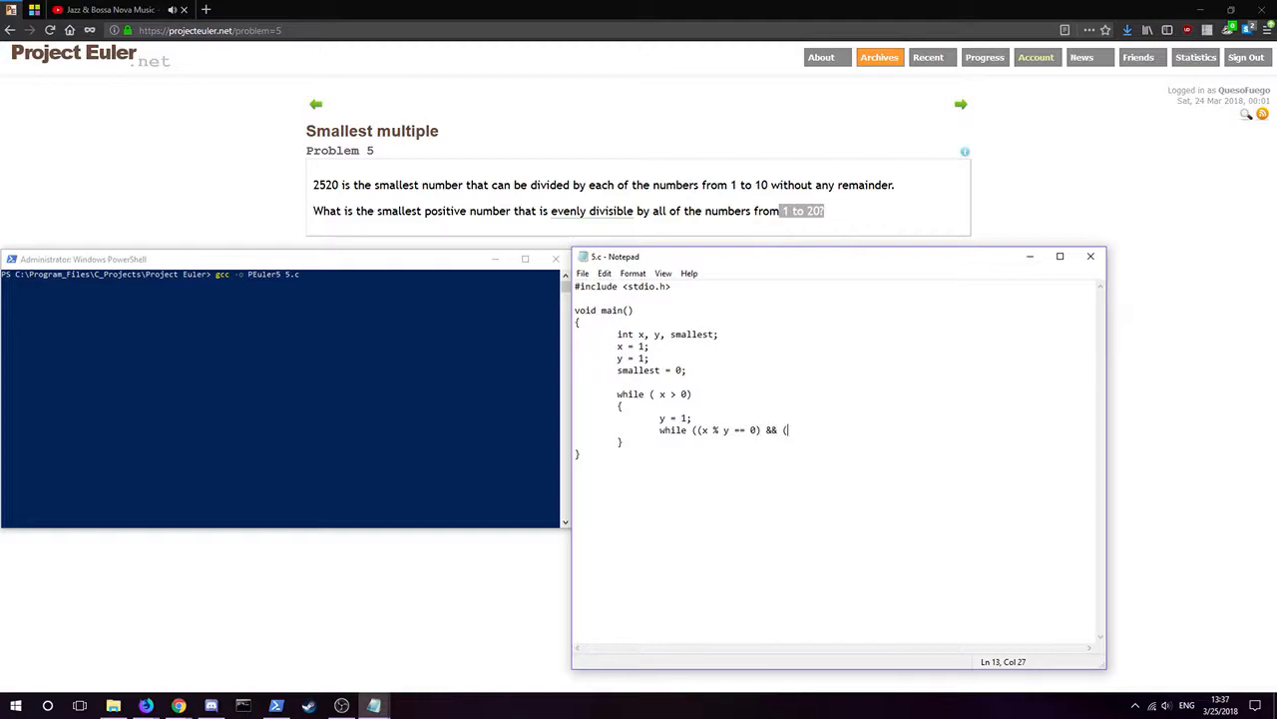
pyautogui.write('y')
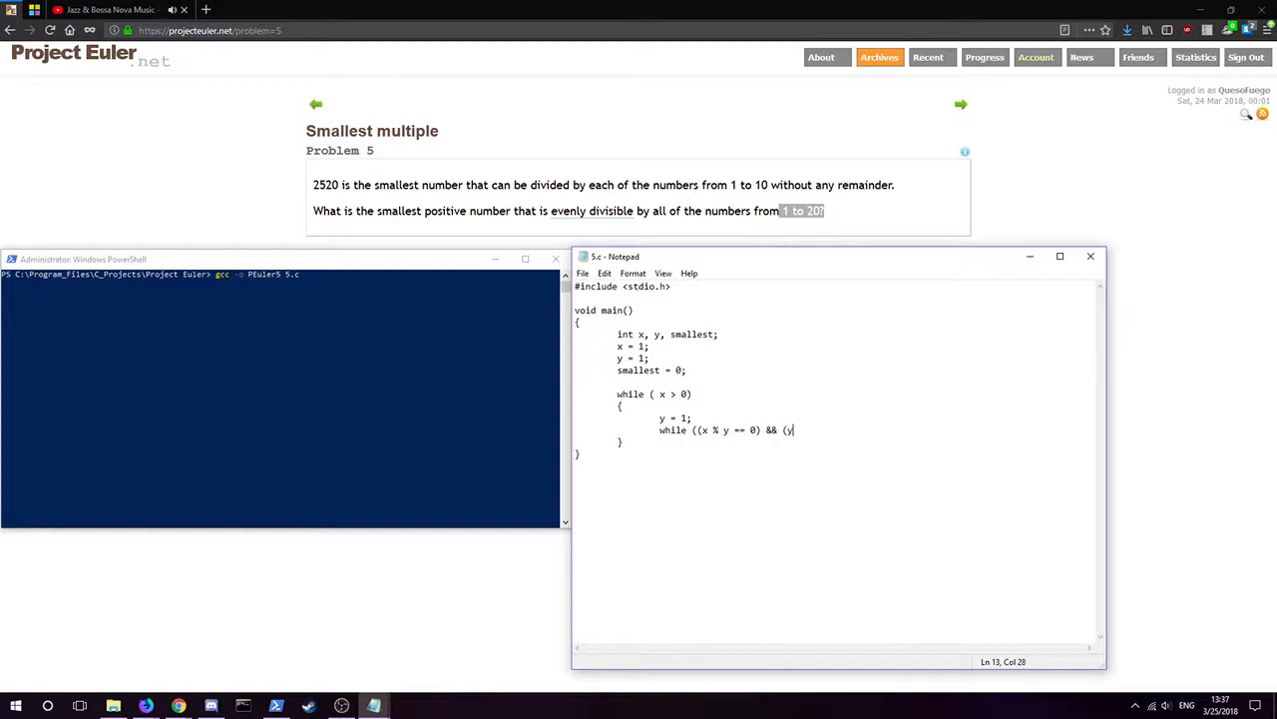
pyautogui.write('<= 2')
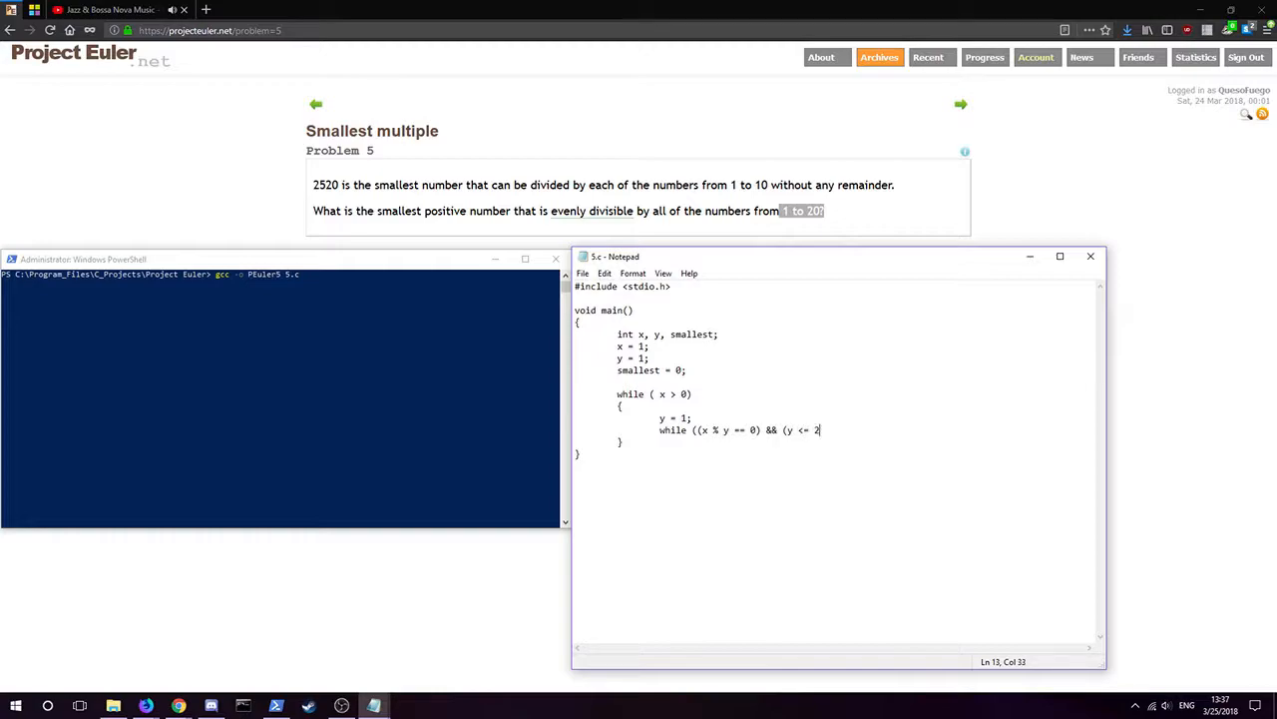
pyautogui.write('0))')
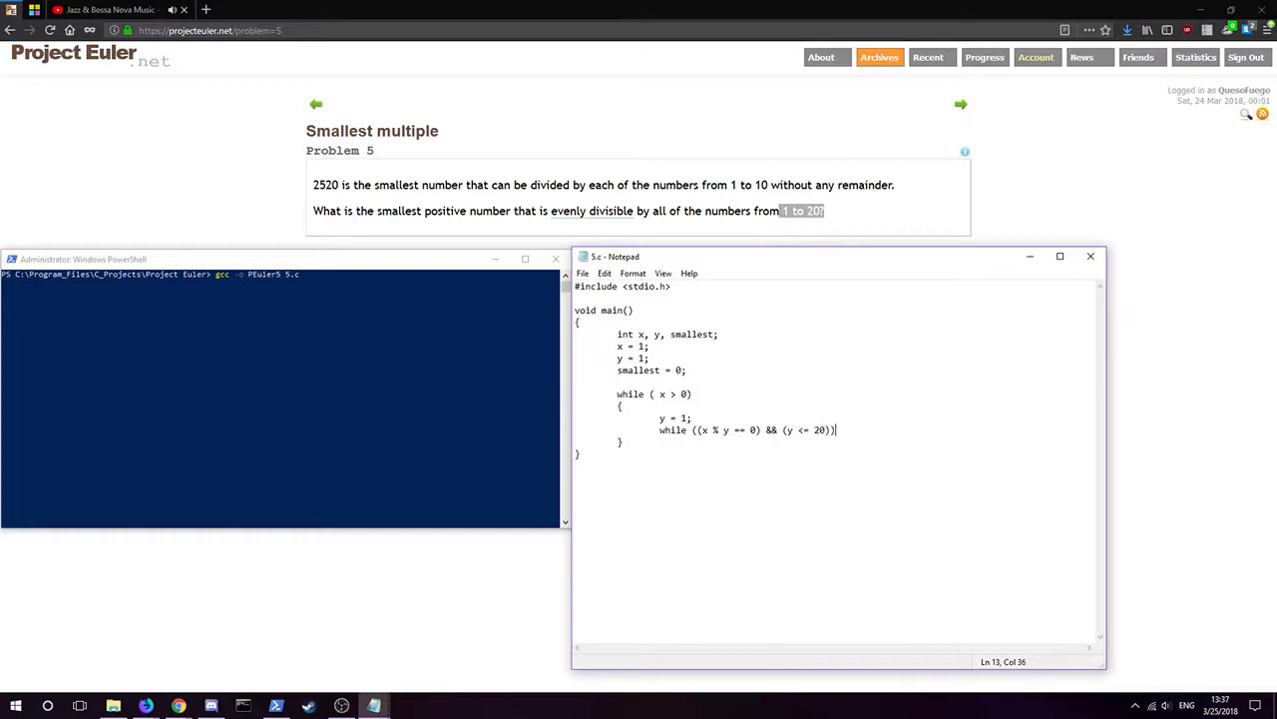
pyautogui.write('{')
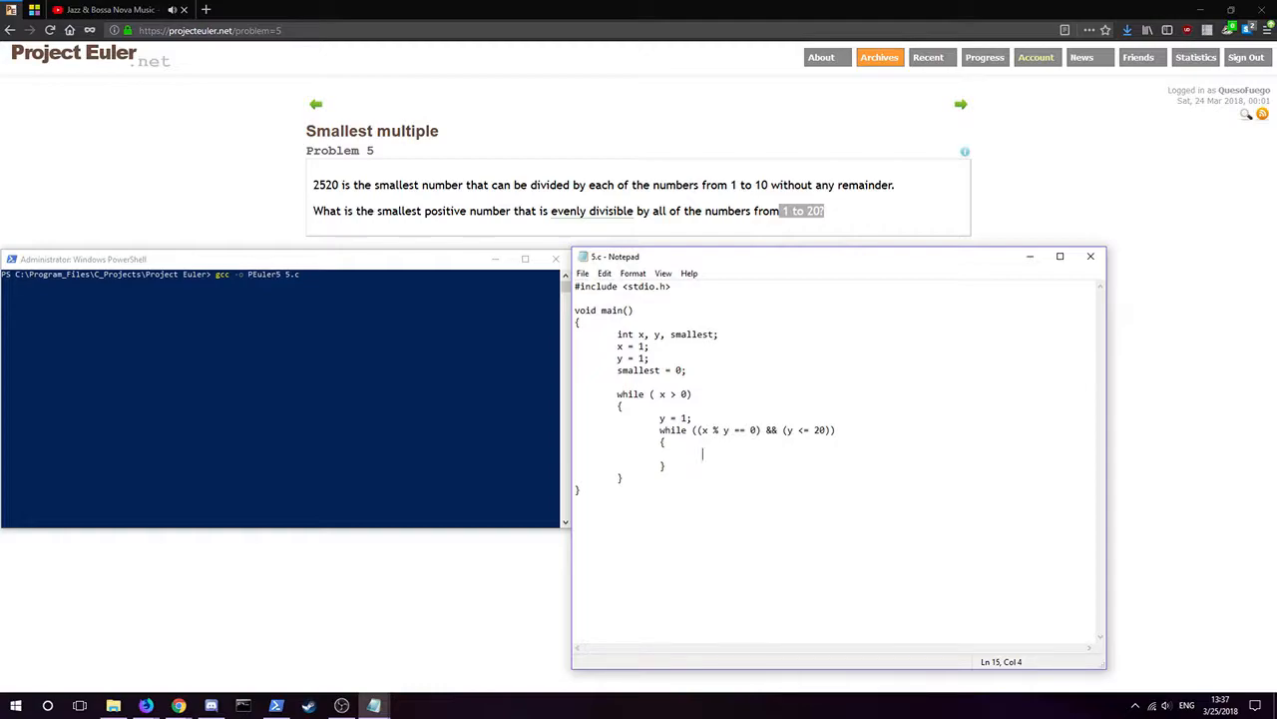
# Add an empty 'if (y == 20)' block and 'y++;' inside the inner loop.
pyautogui.write('if (y')
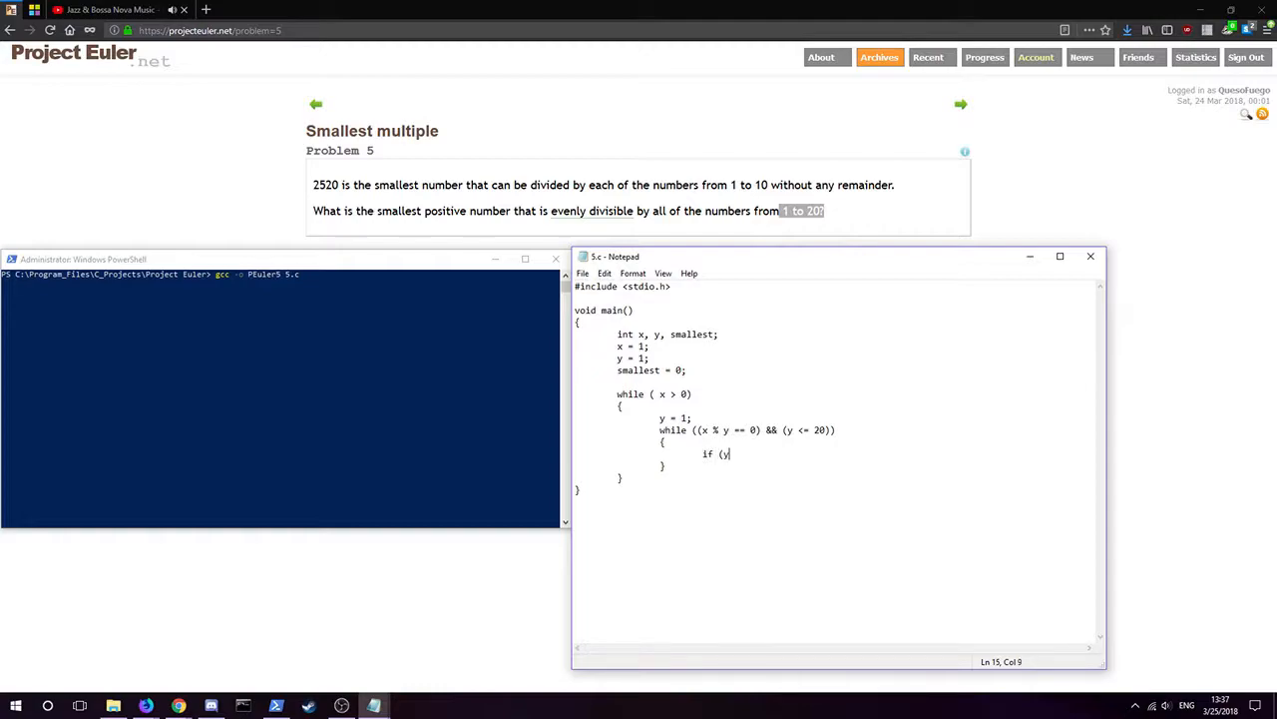
pyautogui.write('==2')
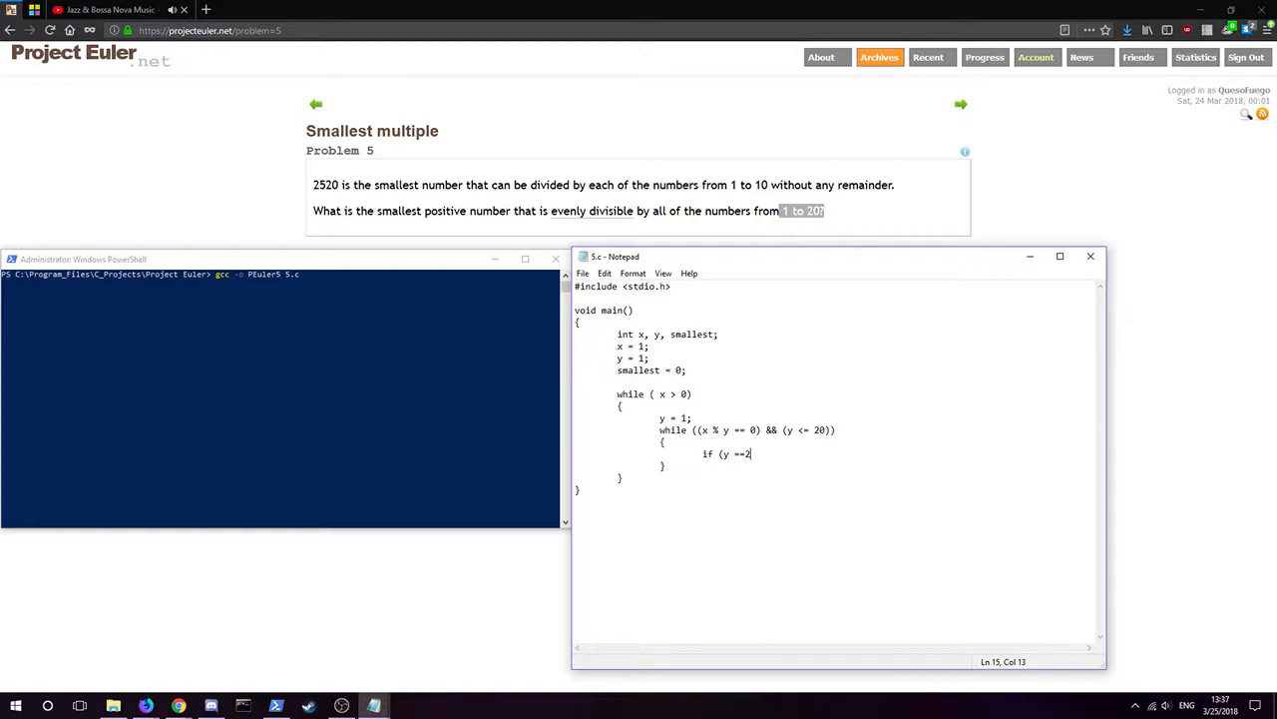
pyautogui.write('" "')
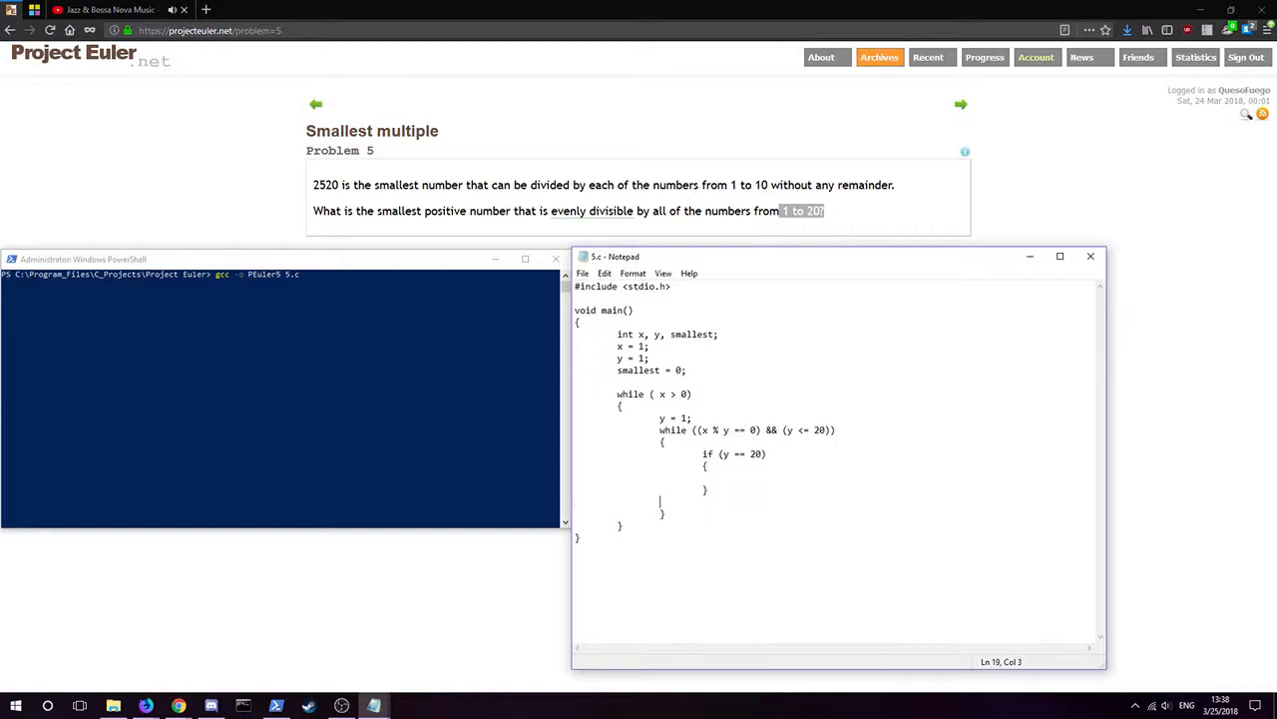
pyautogui.write('y++;')
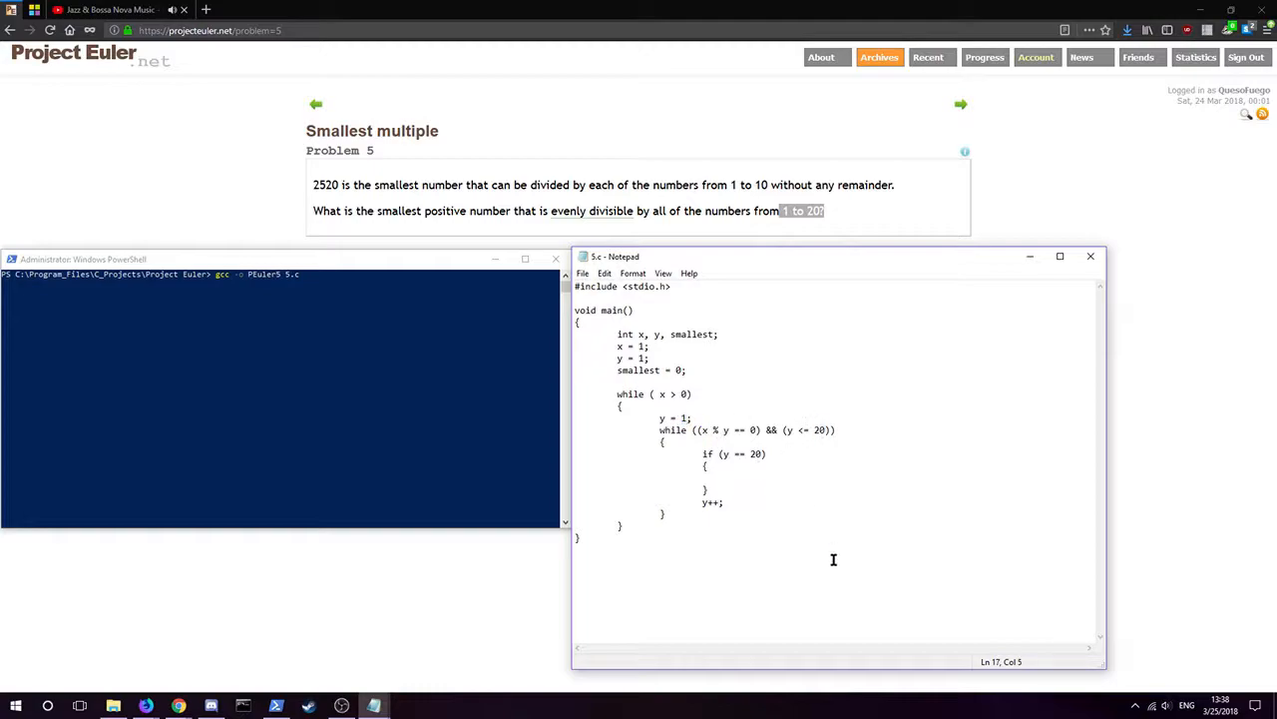
# Fill the if (y == 20) block with 'smallest = x;' and 'break;'.
pyautogui.write('s')
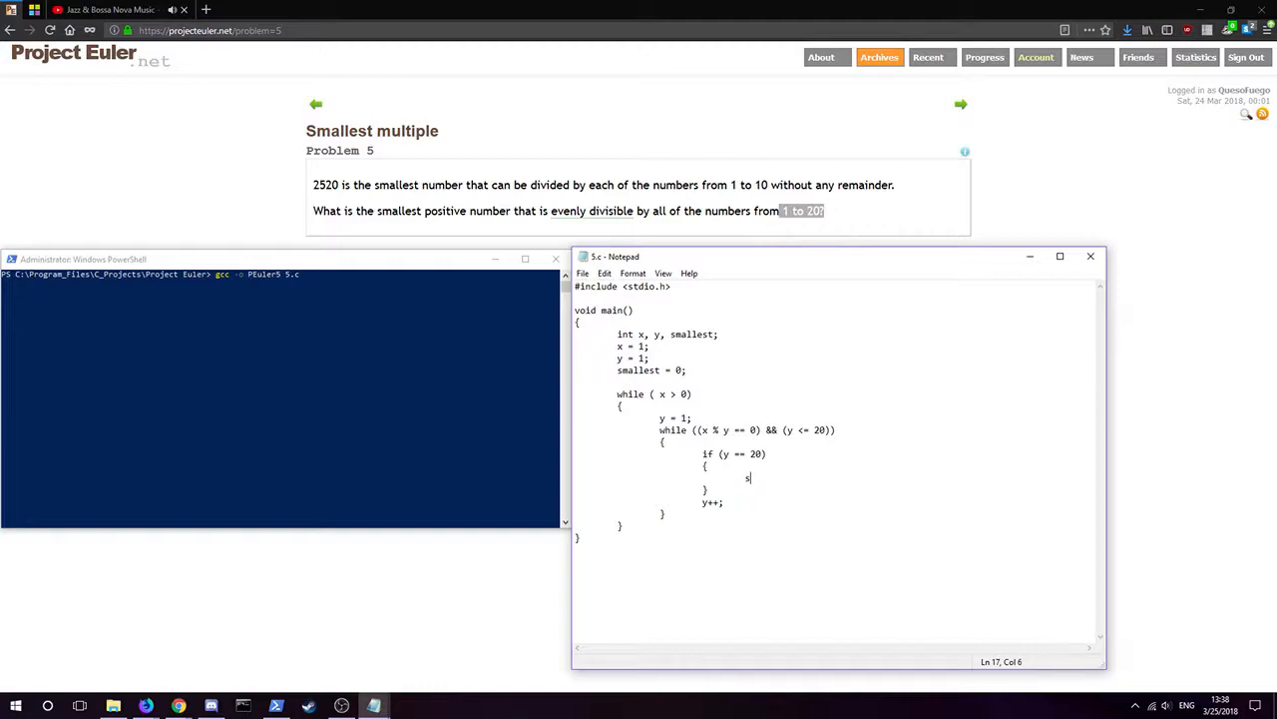
pyautogui.write('mallest =')
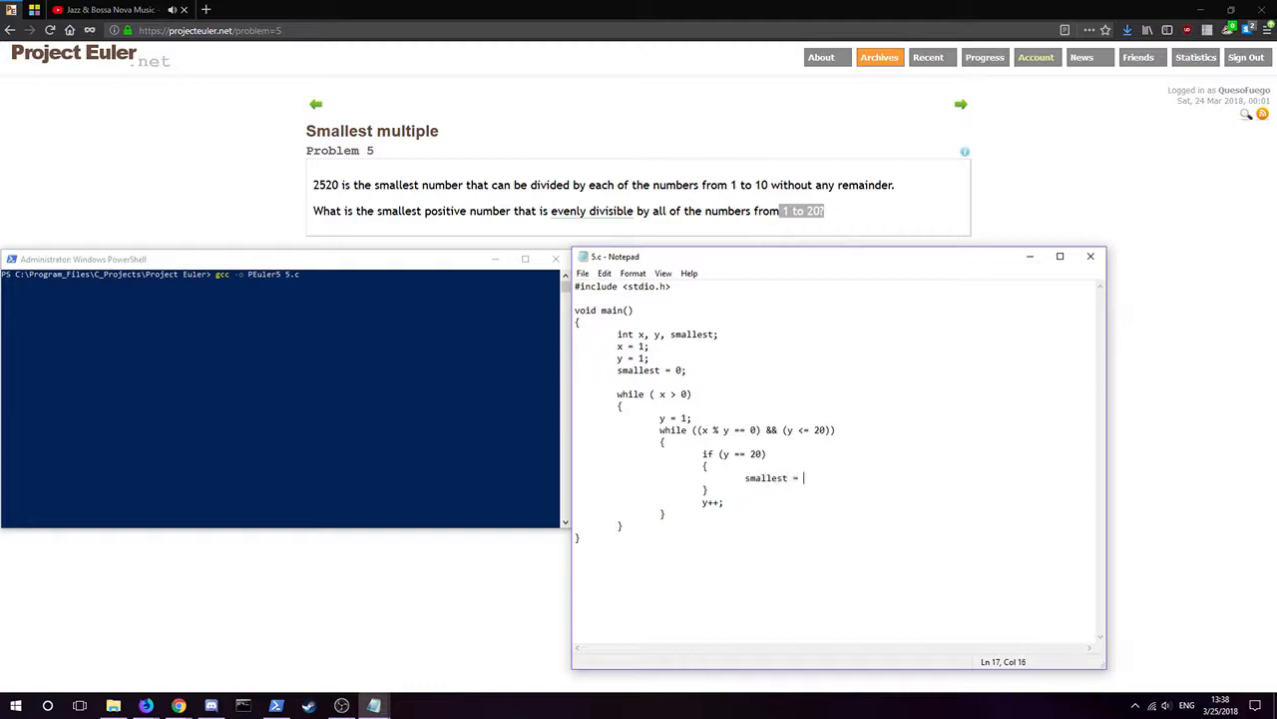
pyautogui.write('x;')
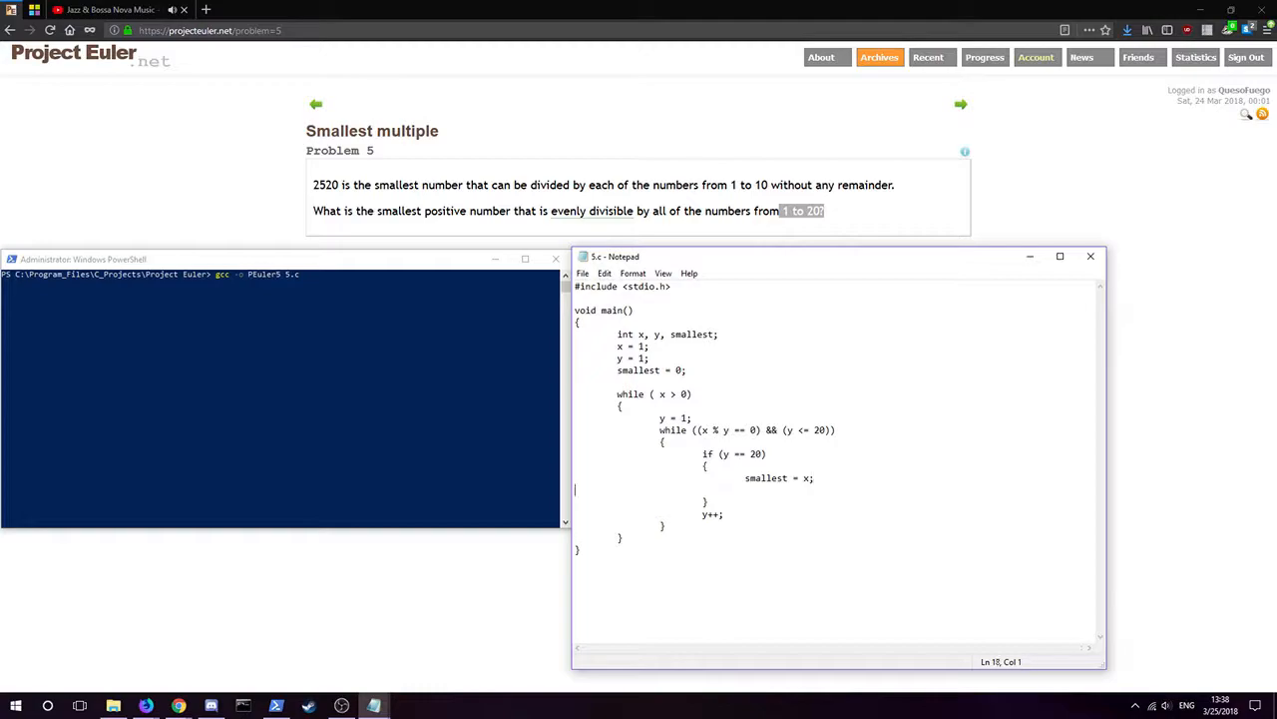
pyautogui.write('break;')
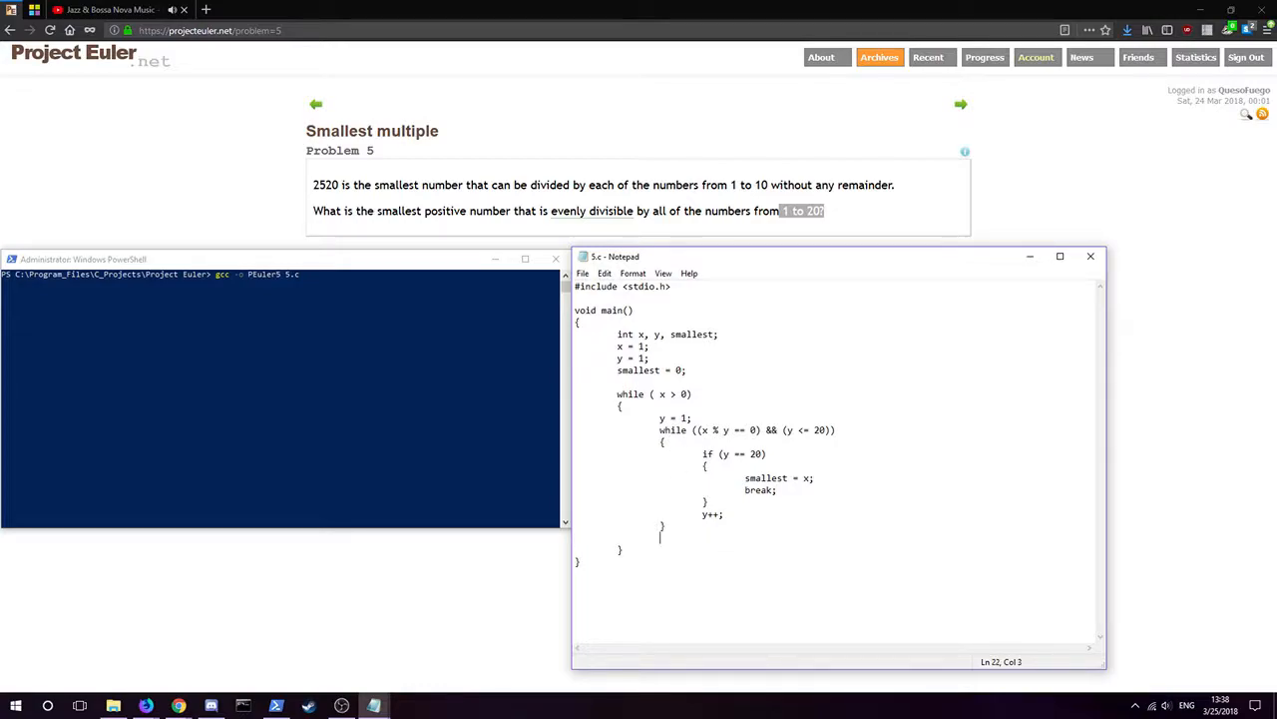
# Add 'x++;' after the inner loop and start a new line below it.
pyautogui.write('x')
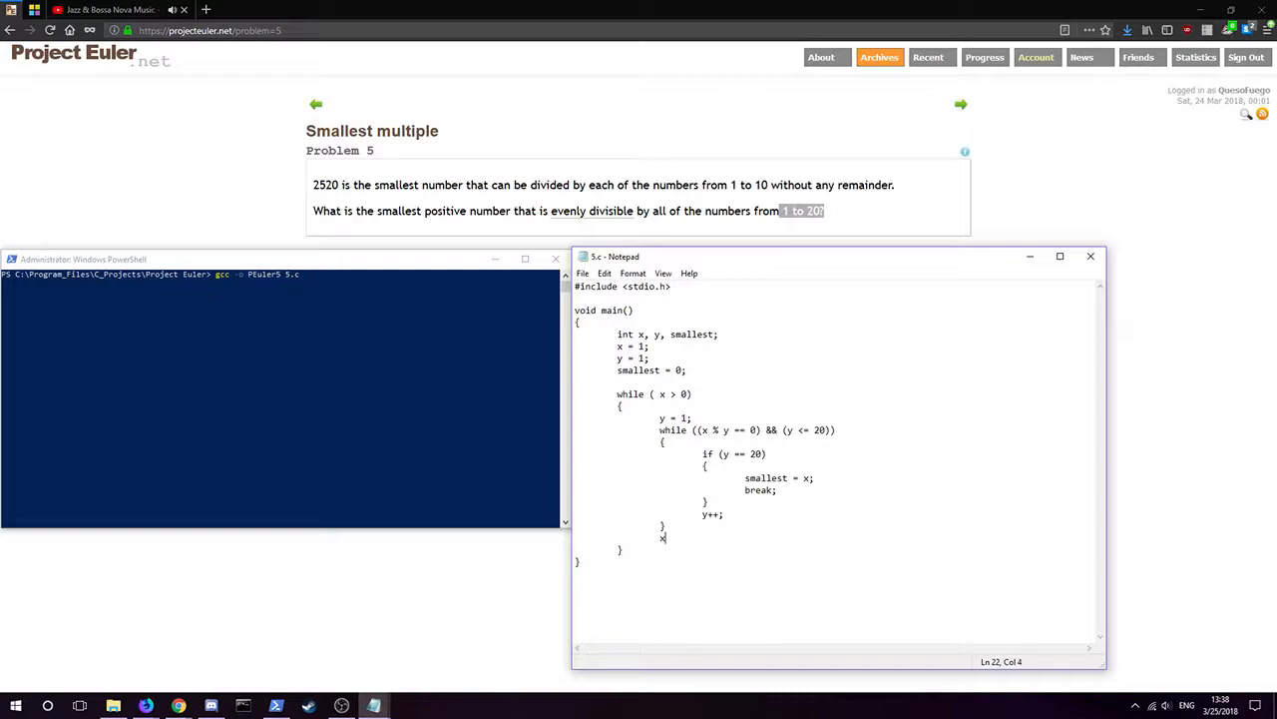
pyautogui.write('++;')
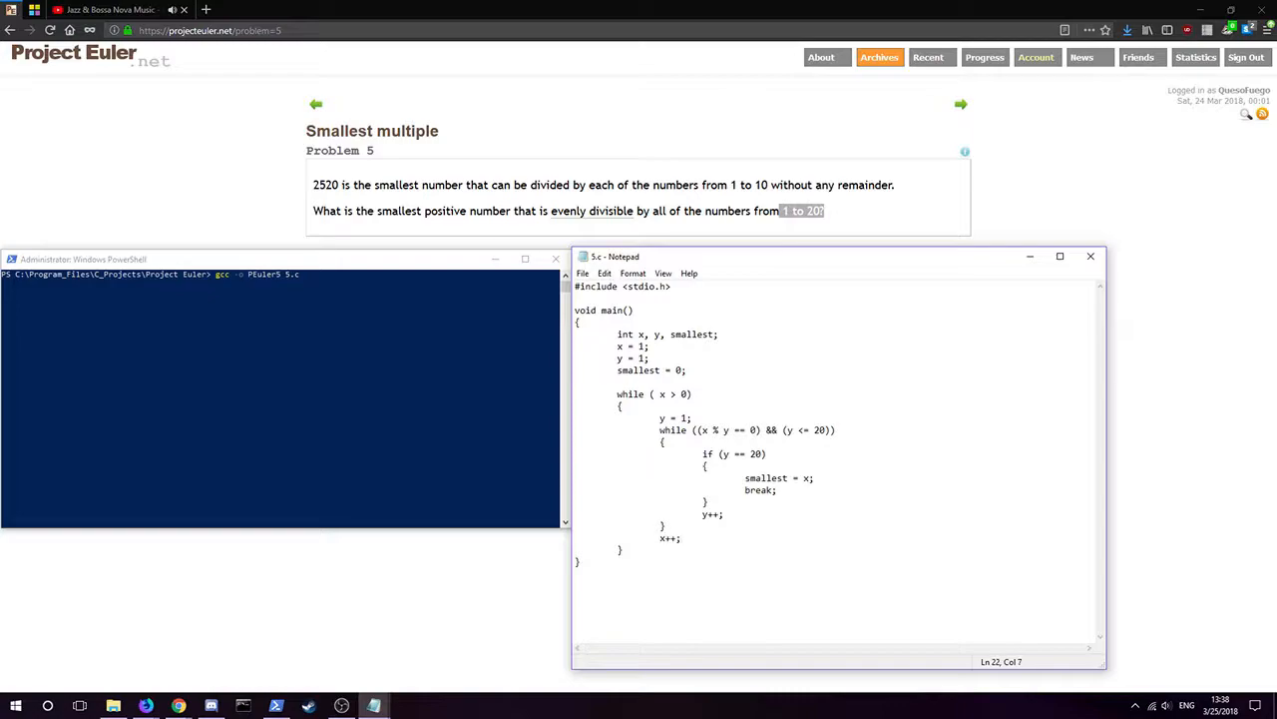
pyautogui.moveTo(699, 429)
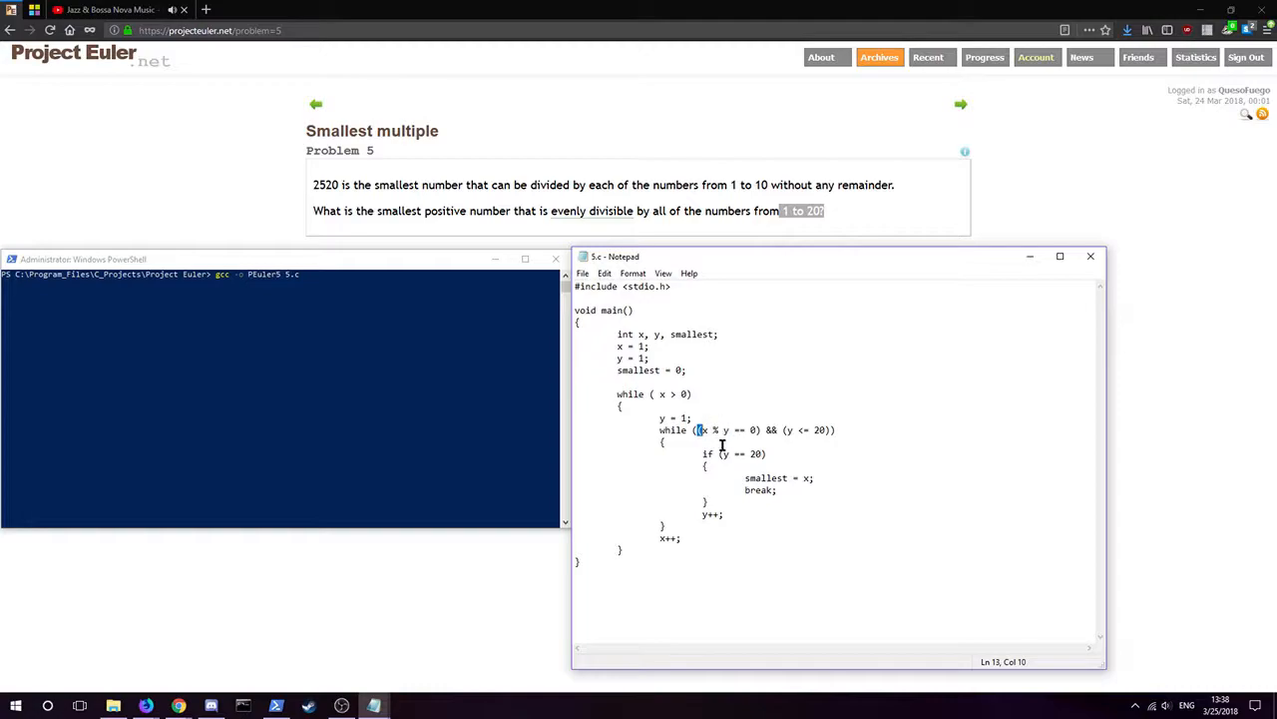
pyautogui.moveTo(699, 419)
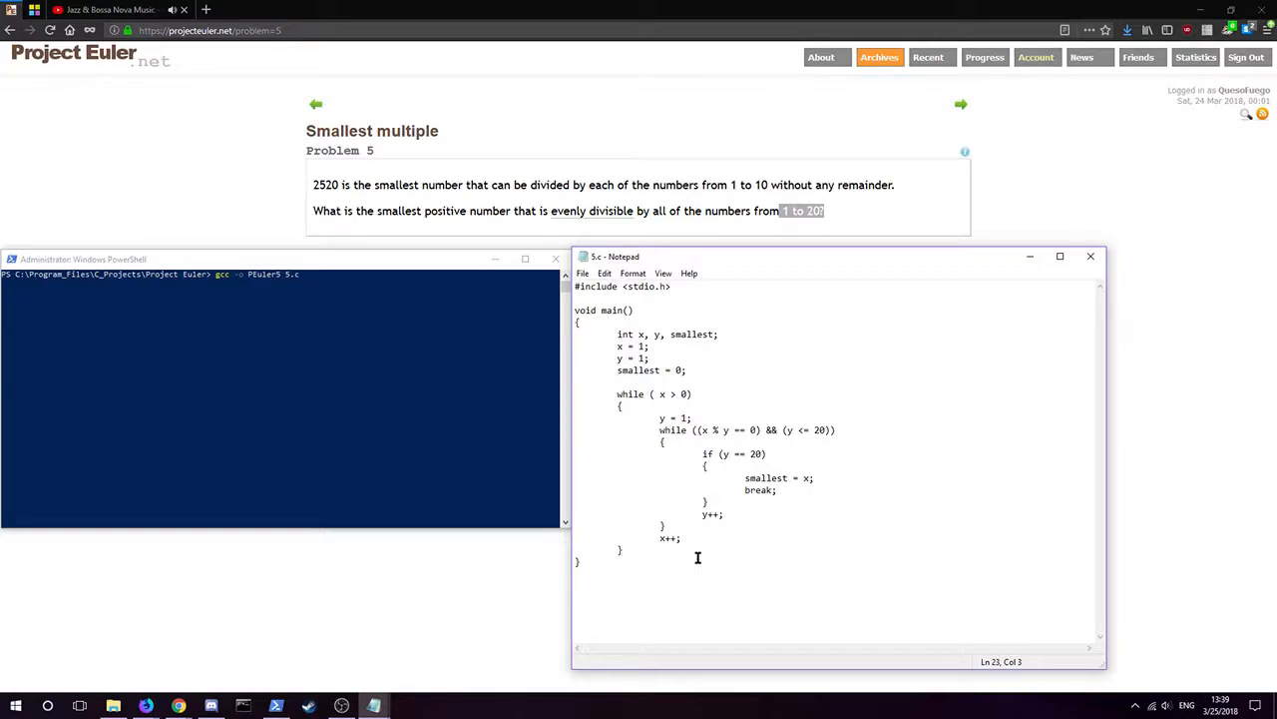
pyautogui.press('enter')
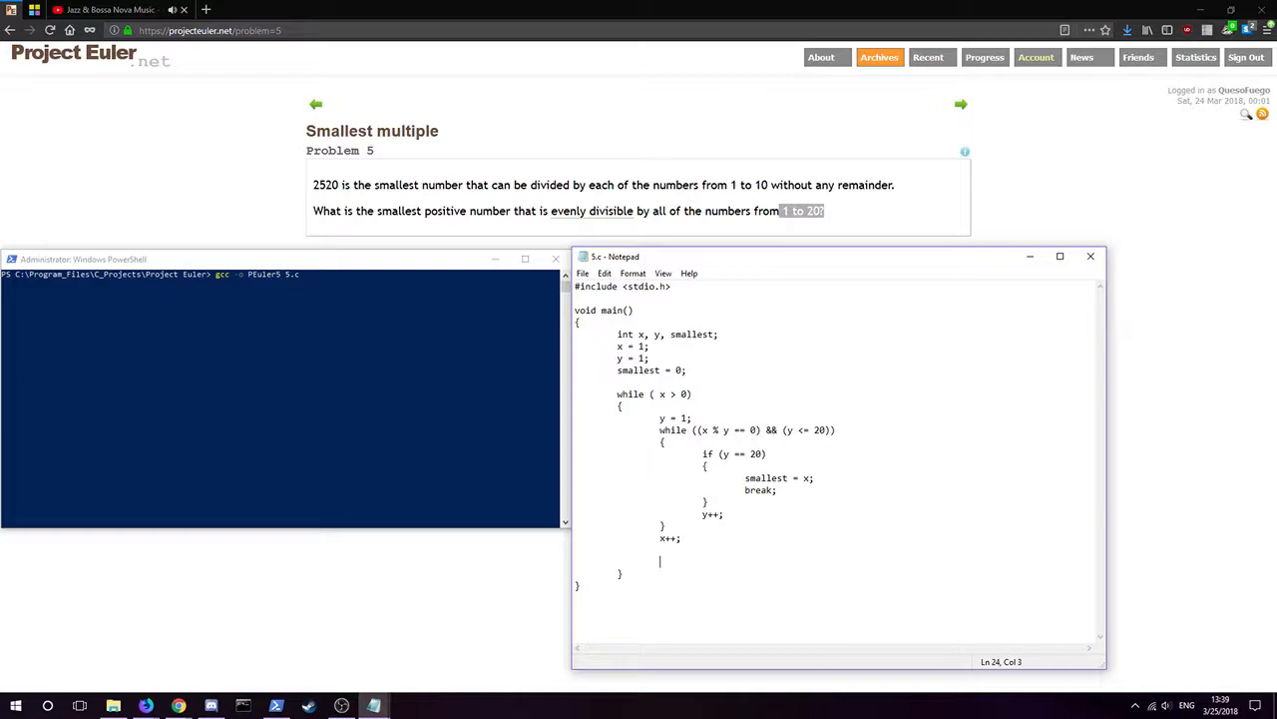
# Add 'if (smallest > 0) { break; }' after x++ in the outer loop.
pyautogui.write('if')
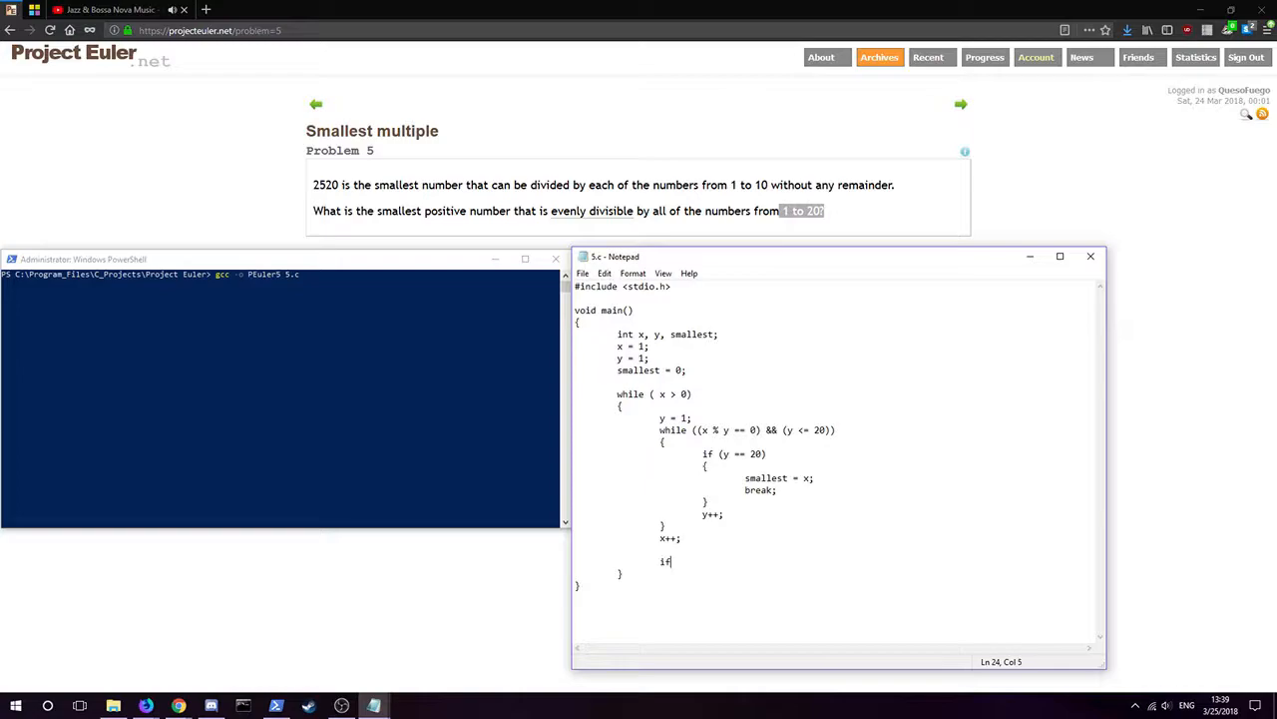
pyautogui.write('(smallest > 0')
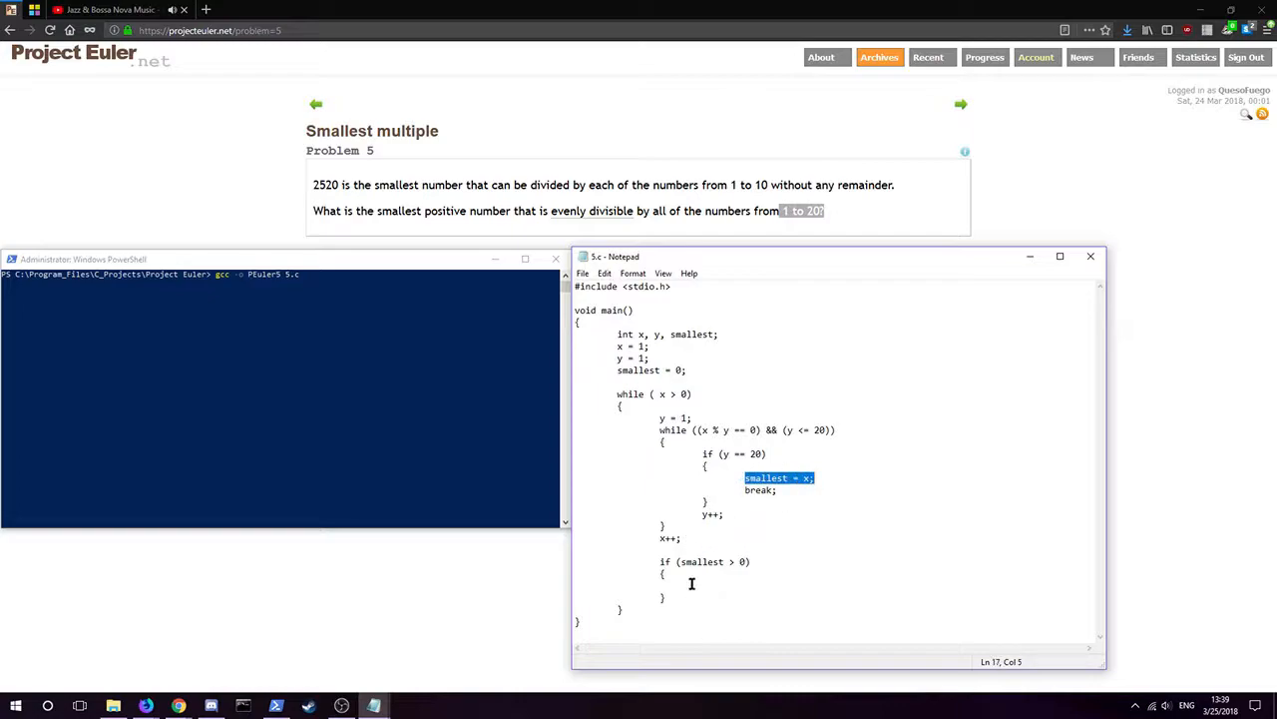
pyautogui.click(702, 586)
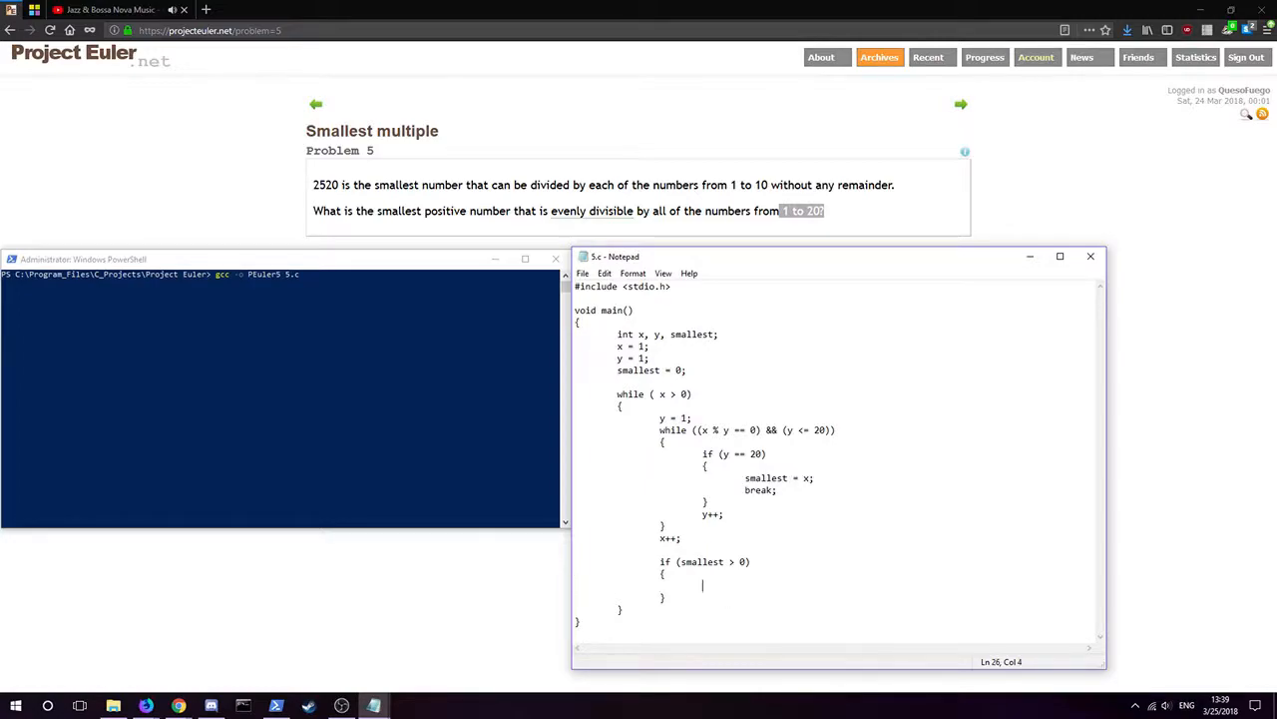
pyautogui.write('break;')
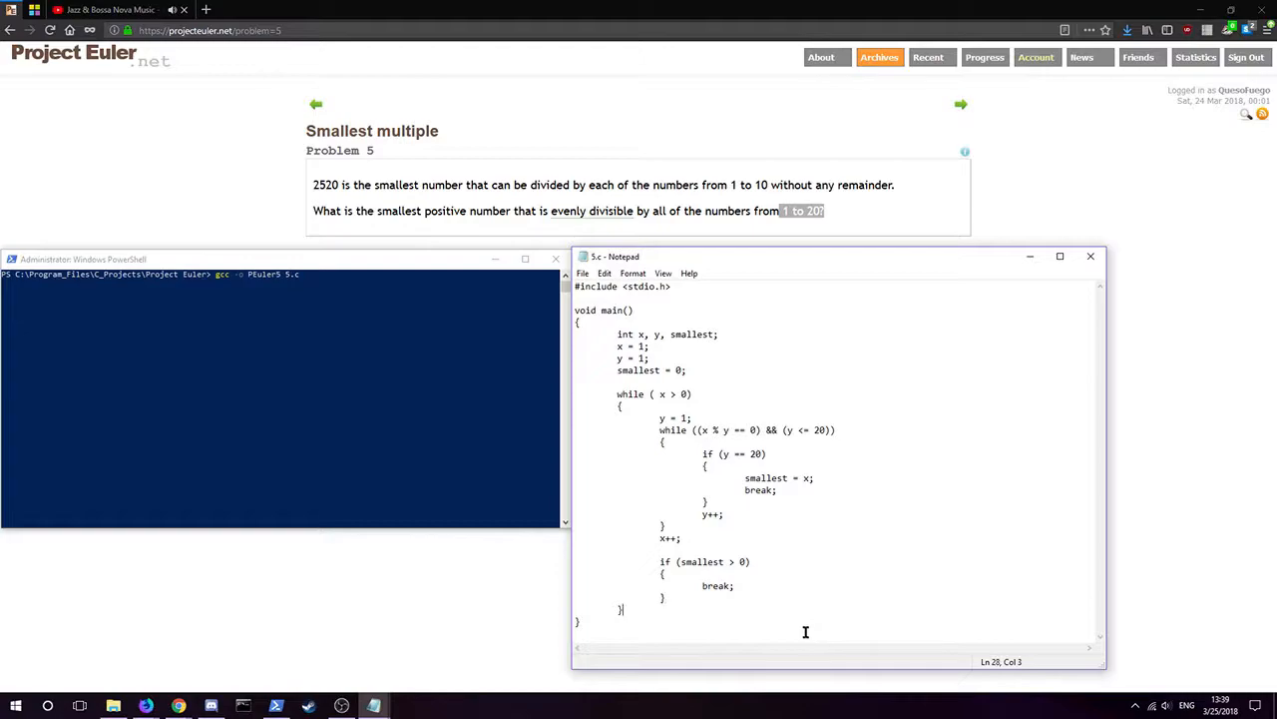
pyautogui.doubleClick(669, 538)
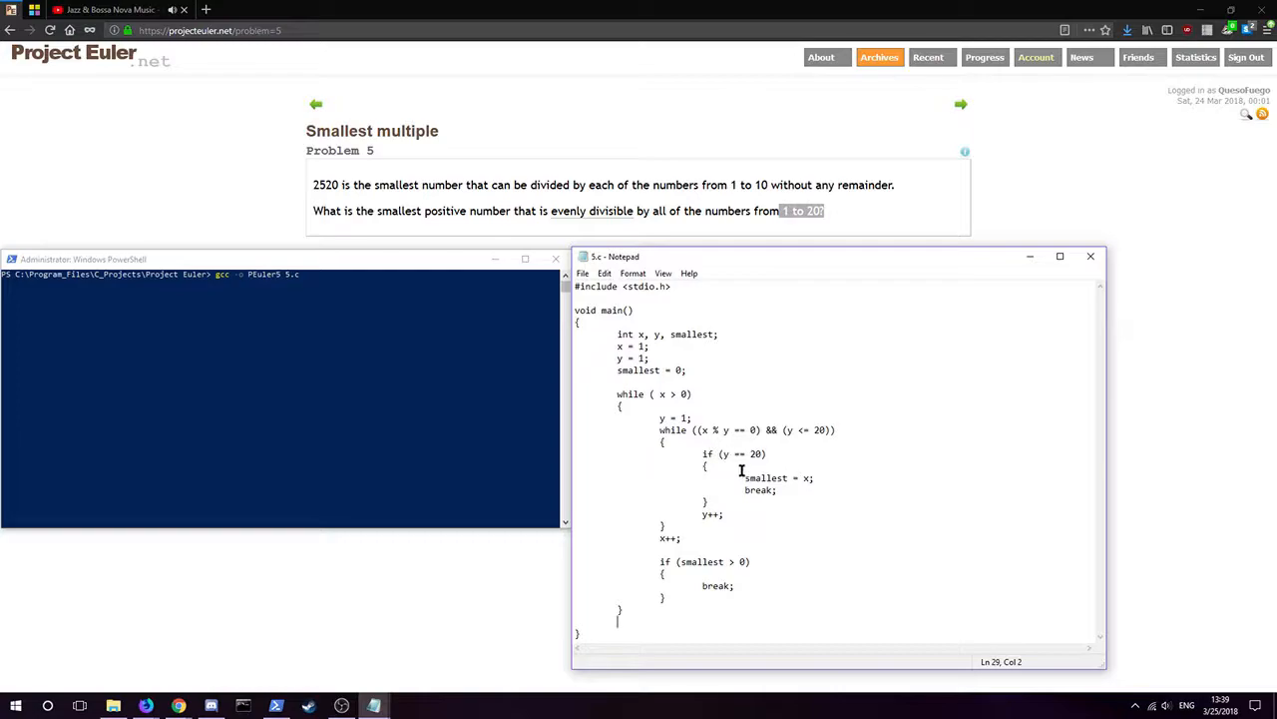
pyautogui.doubleClick(766, 477)
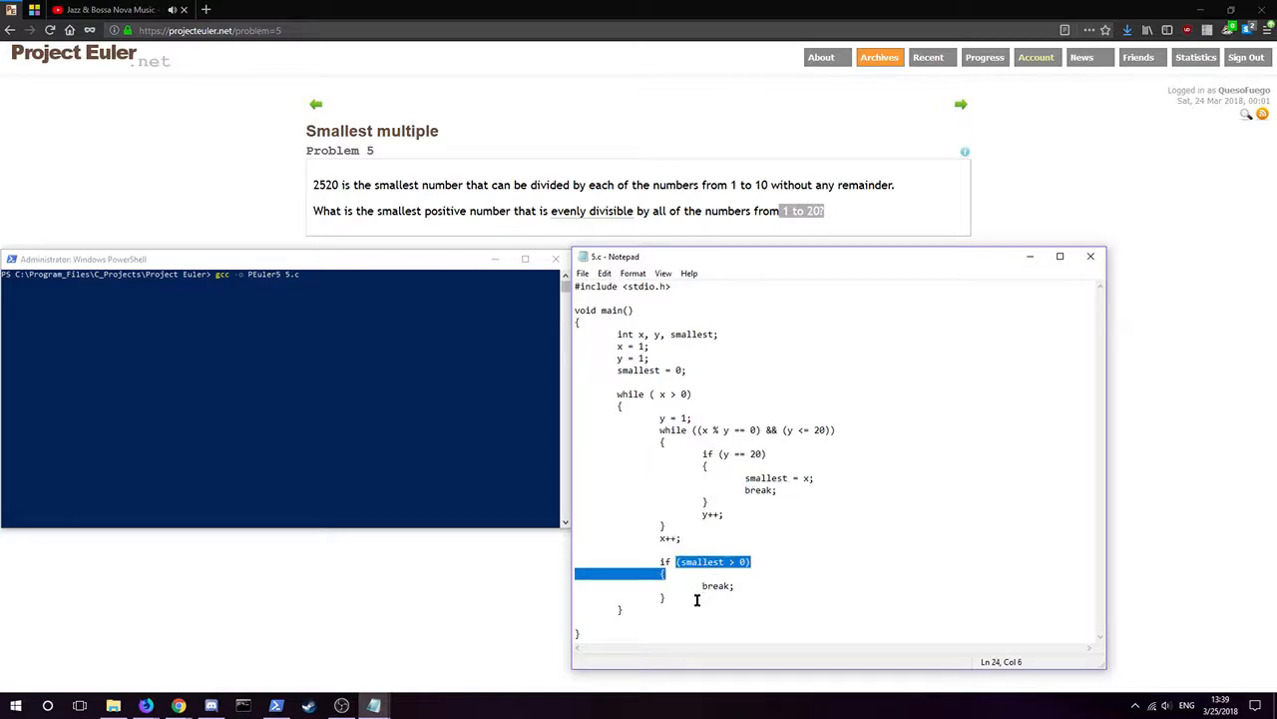
# Add 'printf("%d\n", smallest);' after the outer loop's closing brace.
pyautogui.write('printf(')
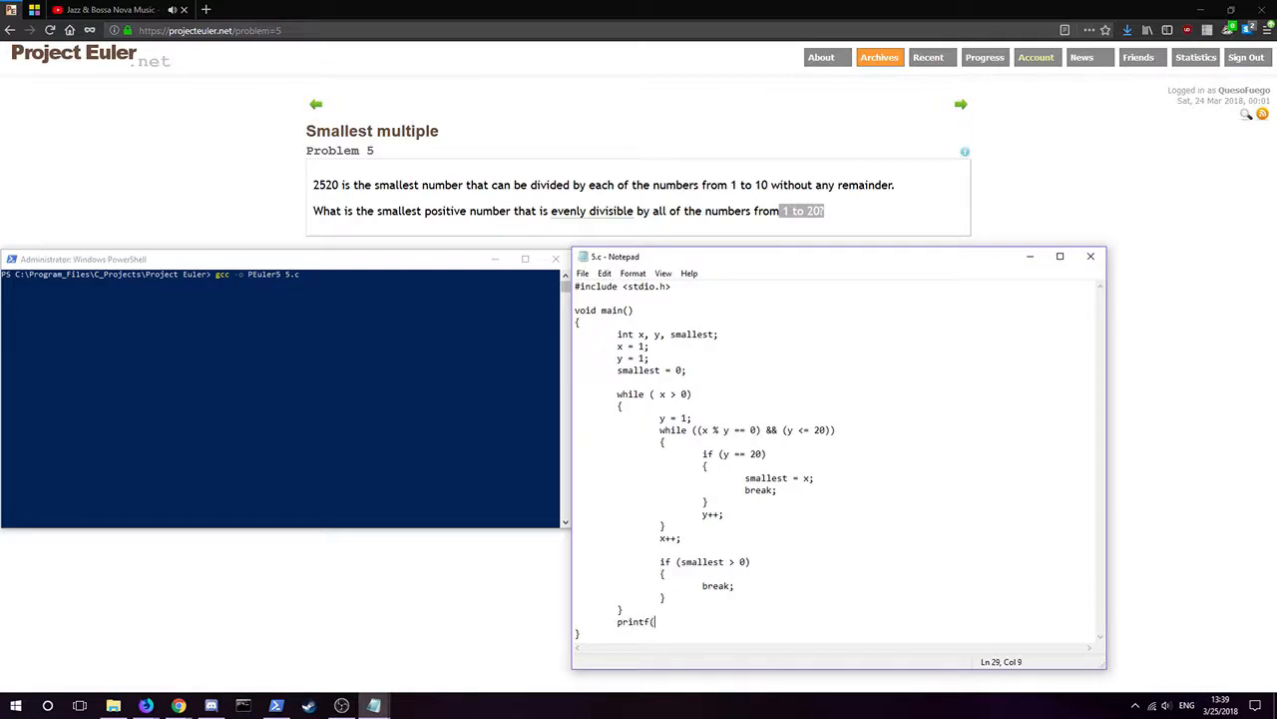
pyautogui.write('"')
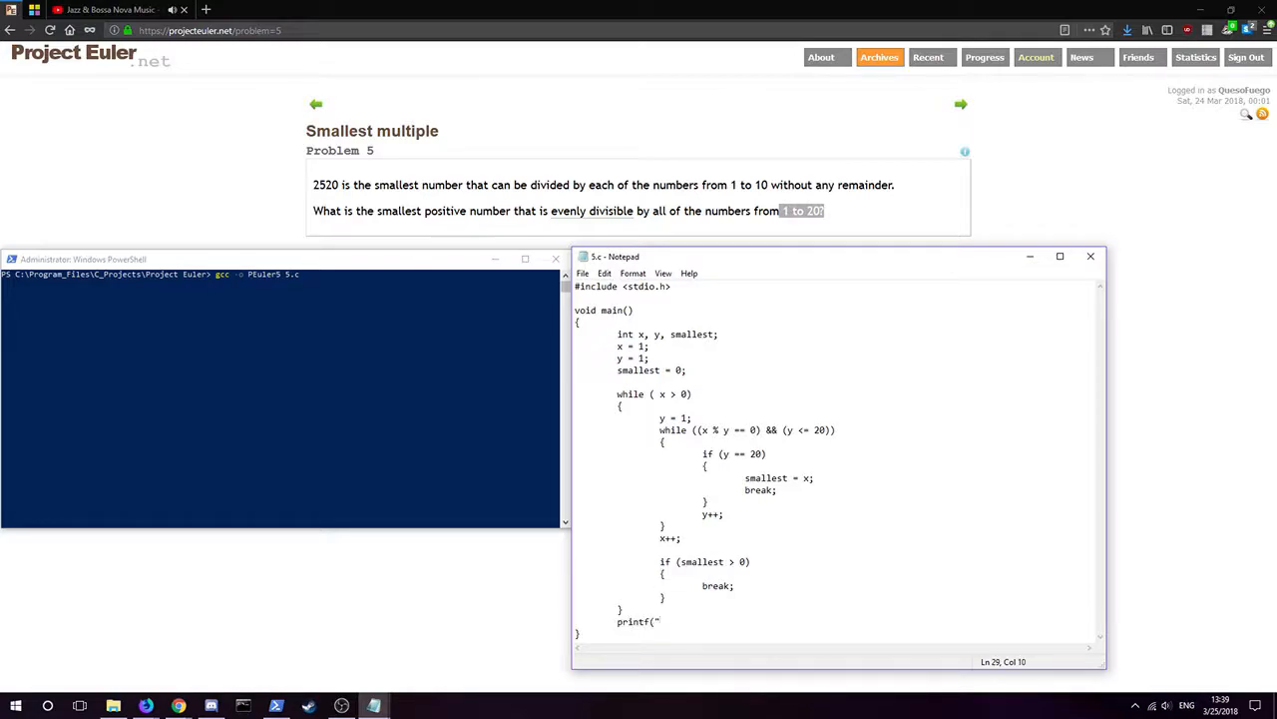
pyautogui.write('%d\\n",')
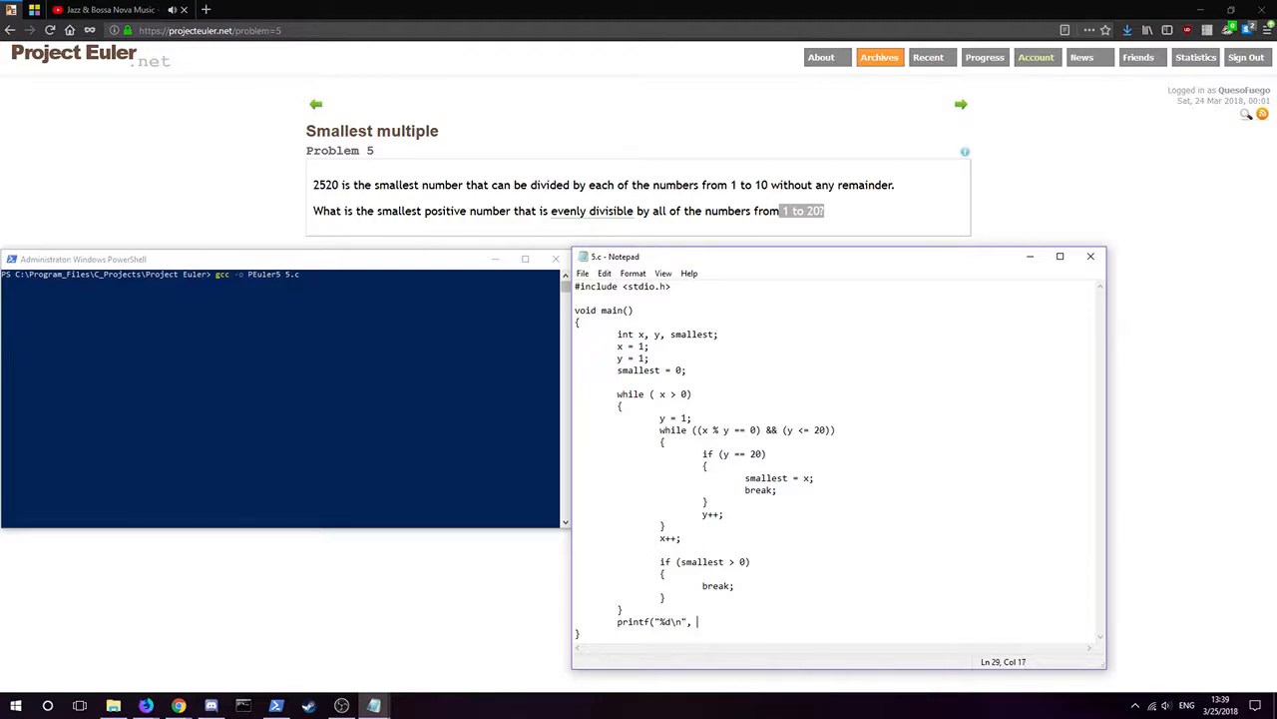
pyautogui.write('smallest')
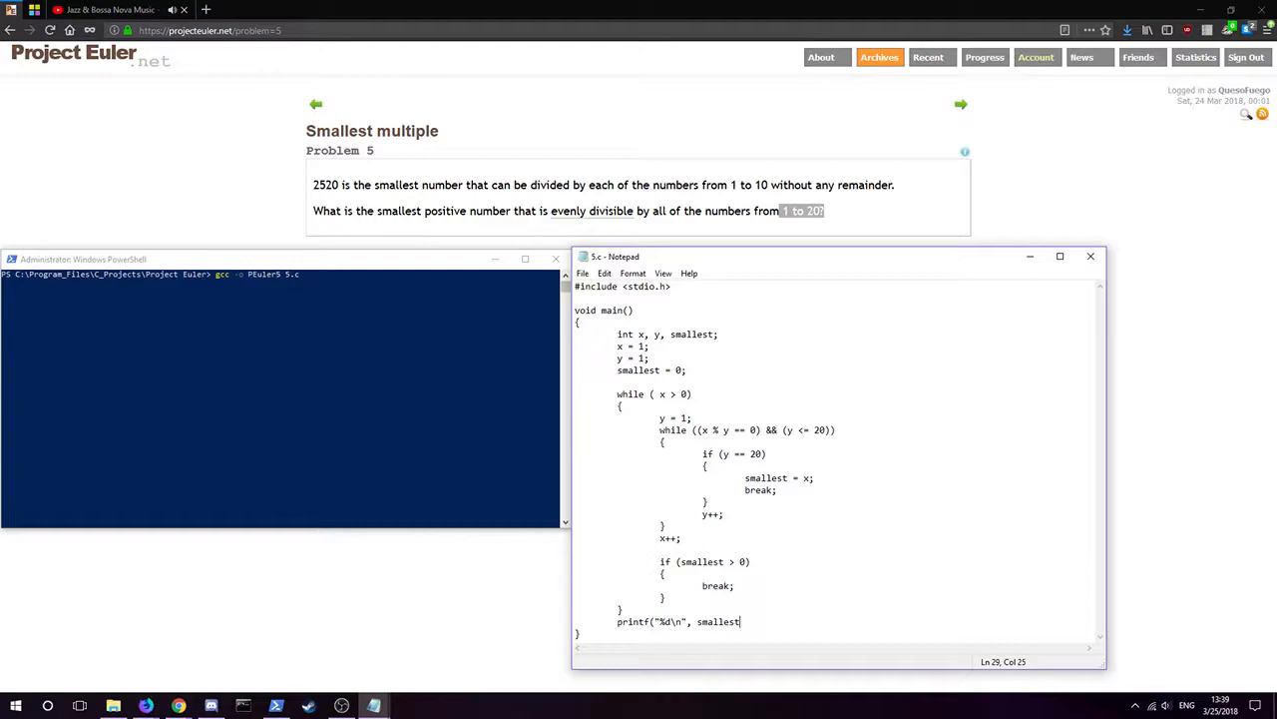
pyautogui.write(')')
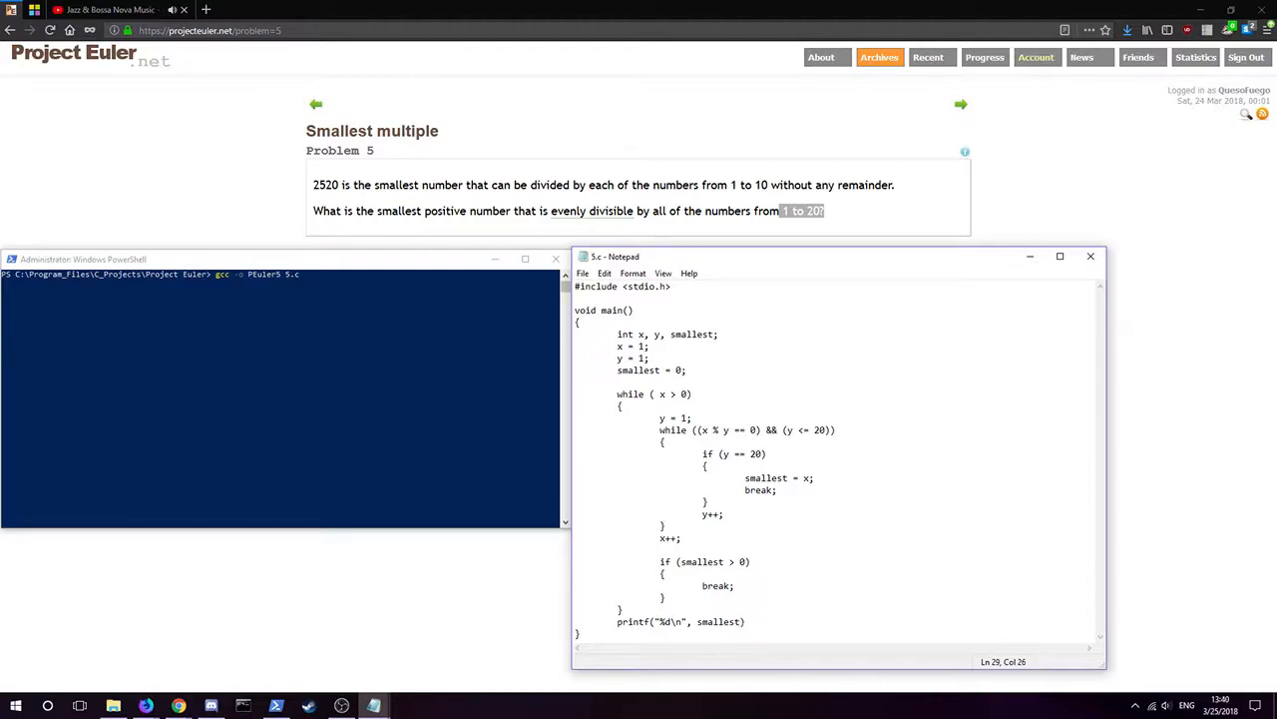
pyautogui.write(';')
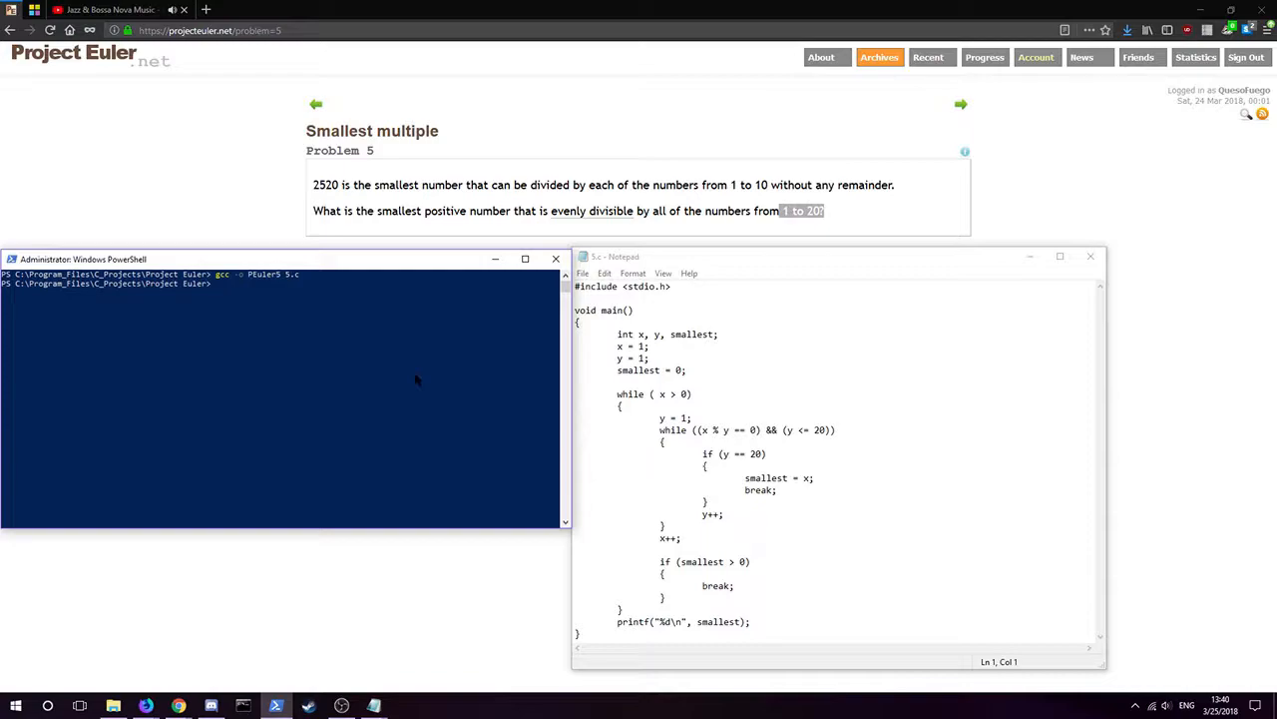
# Compile with 'gcc -o PEuler5 5.c', run ./PEuler5, and uncover the Project Euler answer.
pyautogui.write('gcc -o PEuler5 5.c')
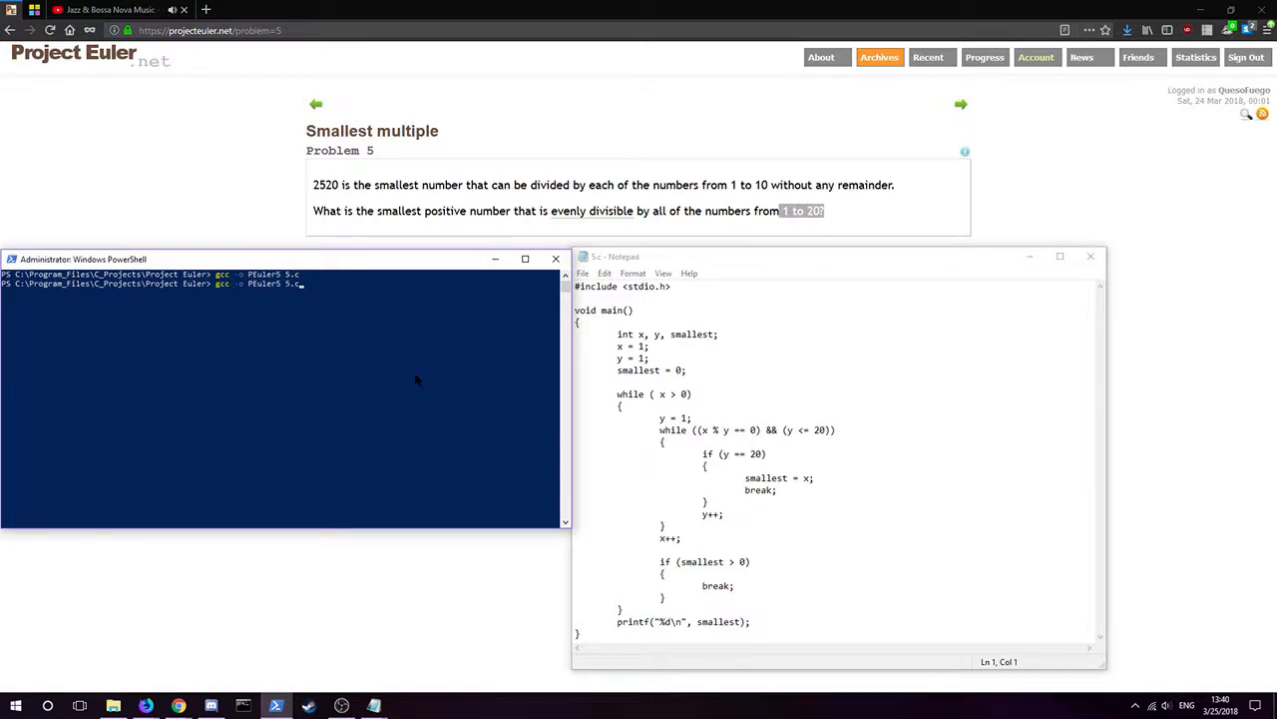
pyautogui.write('./PEuler5')
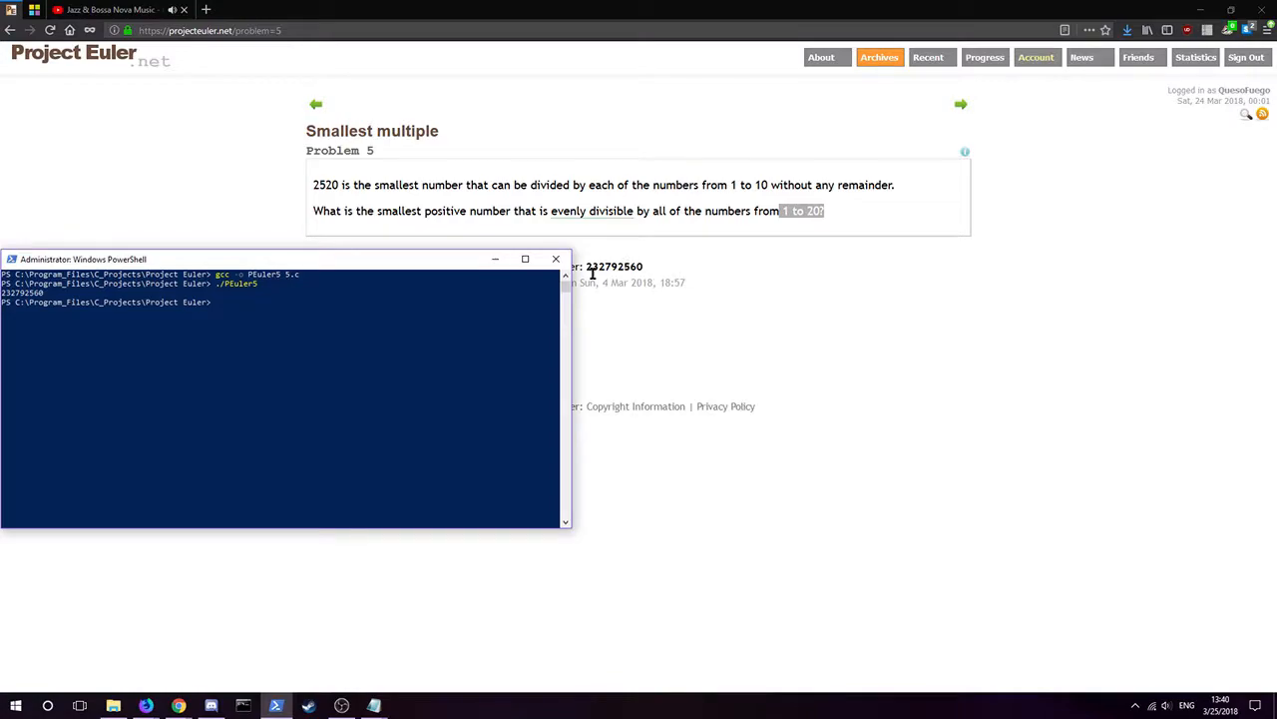
pyautogui.moveTo(83, 258); pyautogui.dragTo(83, 285)
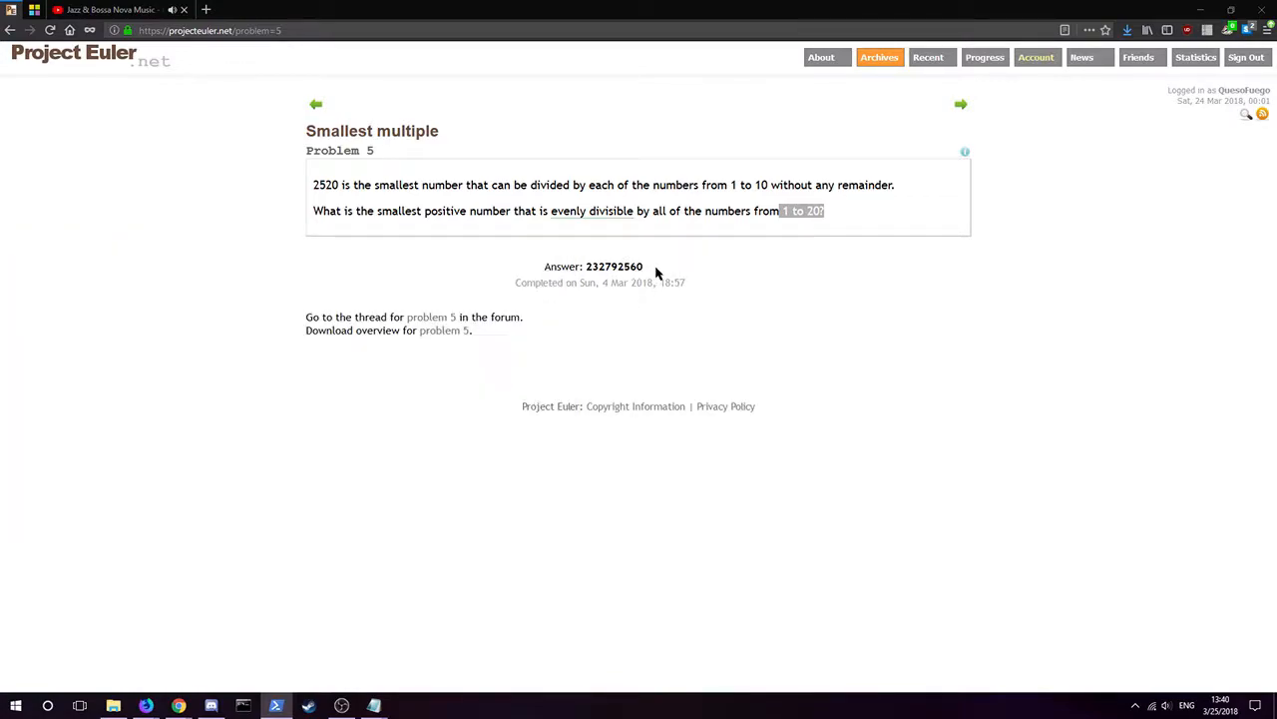
# Highlight the answer 232792560 in Firefox and restore the 5.c Notepad window.
pyautogui.doubleClick(613, 266)
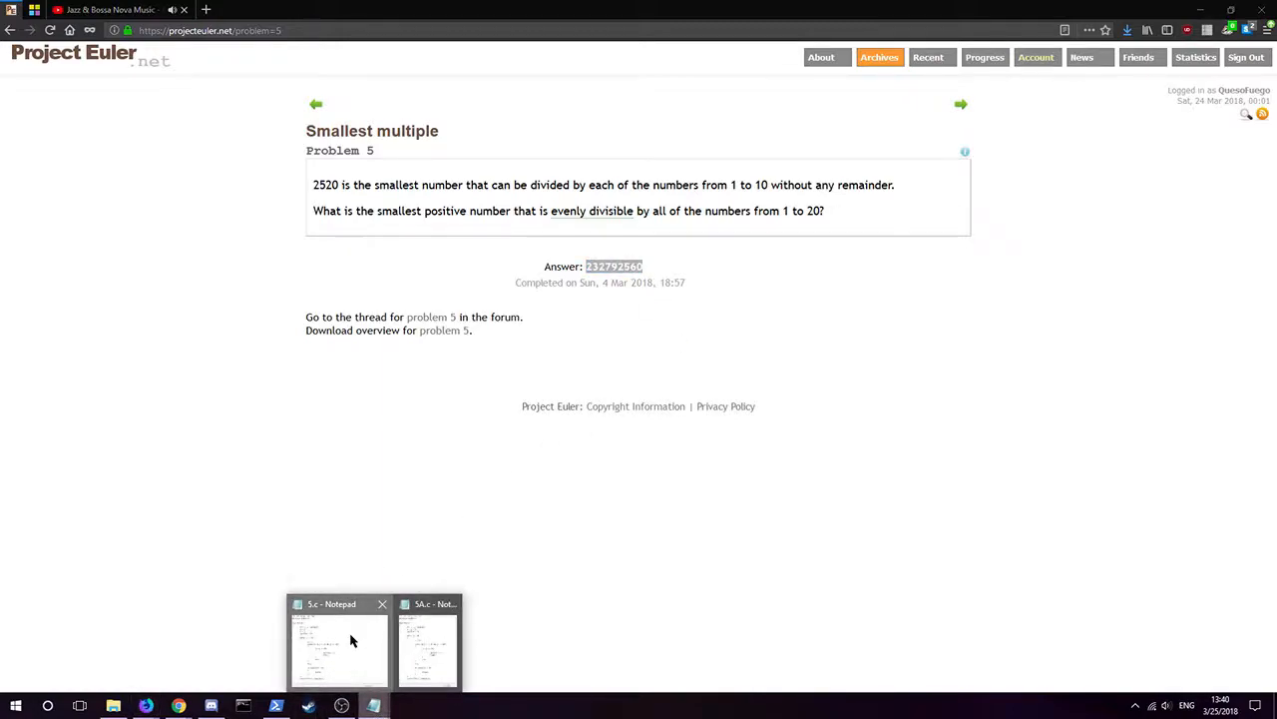
pyautogui.click(338, 649)
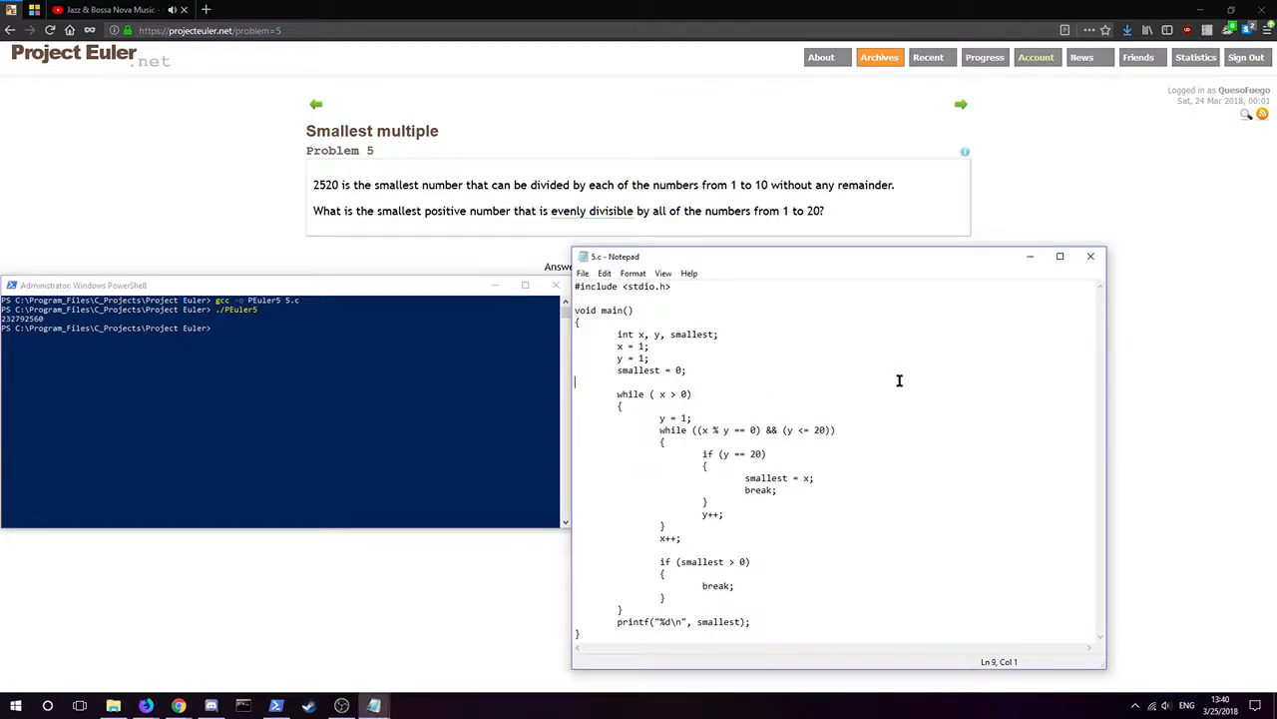
pyautogui.moveTo(882, 411)
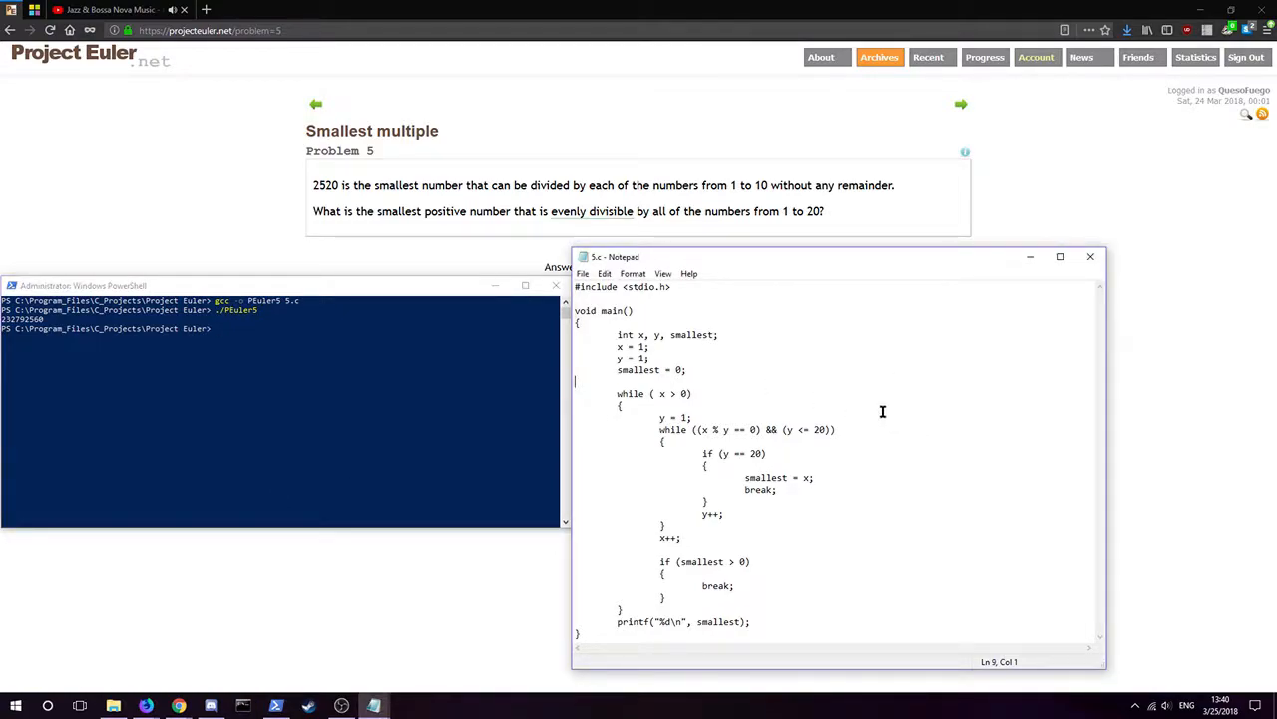
pyautogui.moveTo(981, 352)
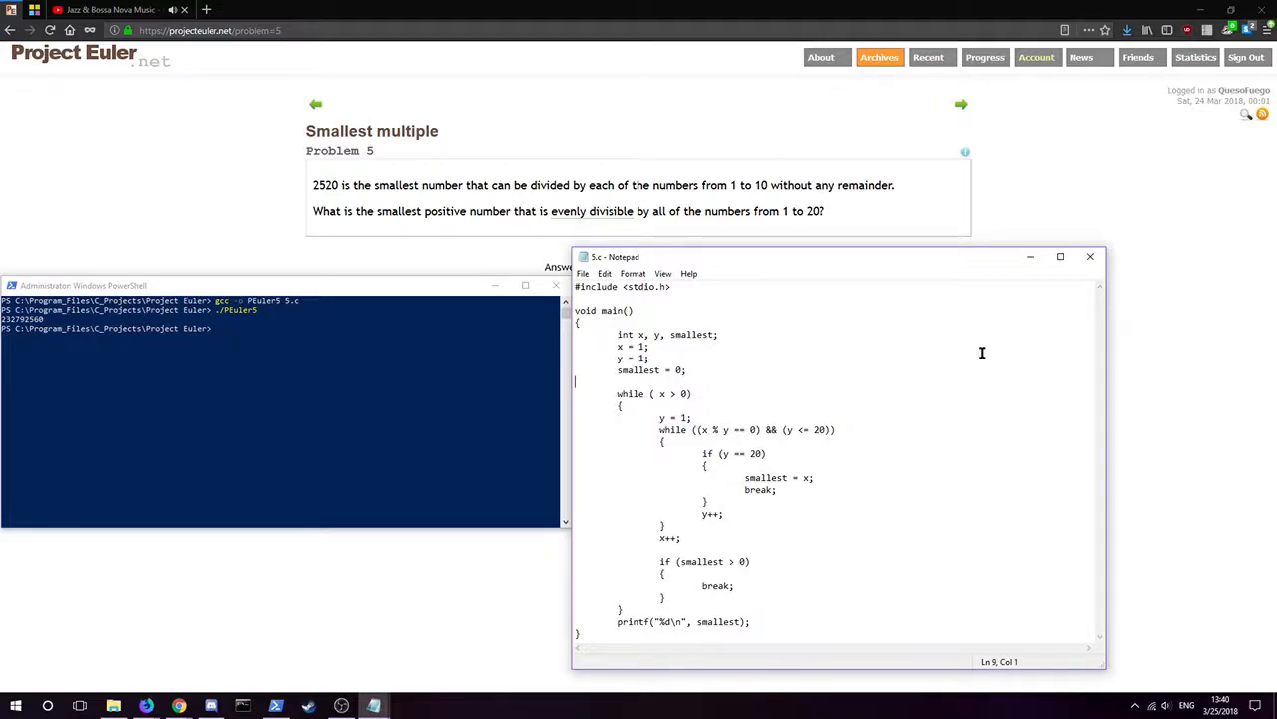